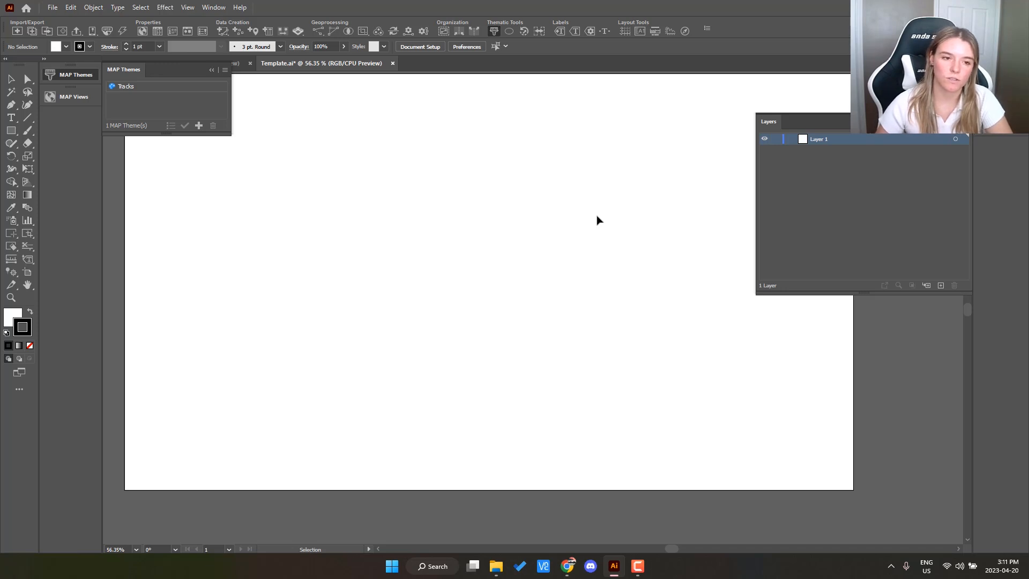
mouse_move(897, 196)
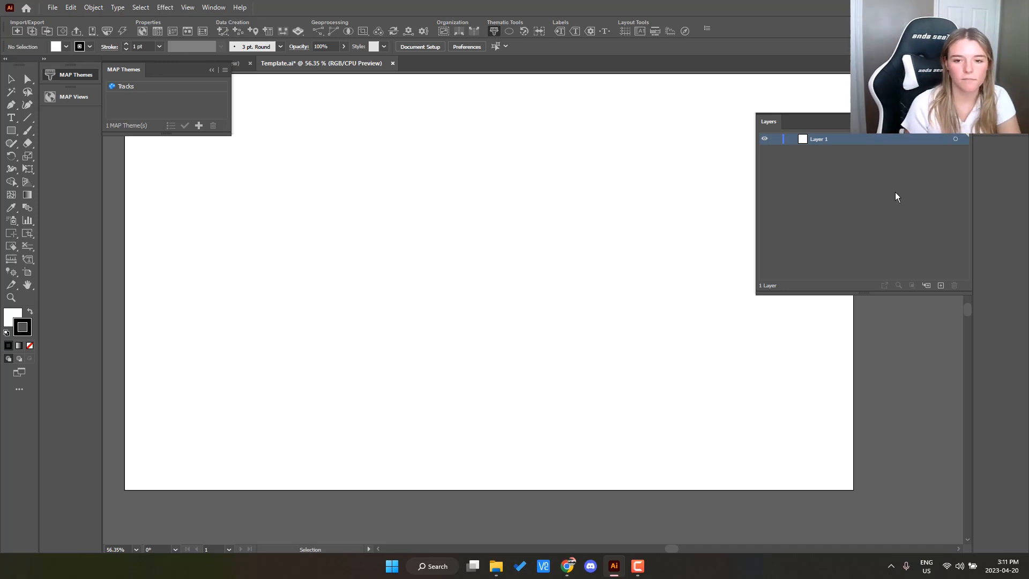
mouse_move(358, 207)
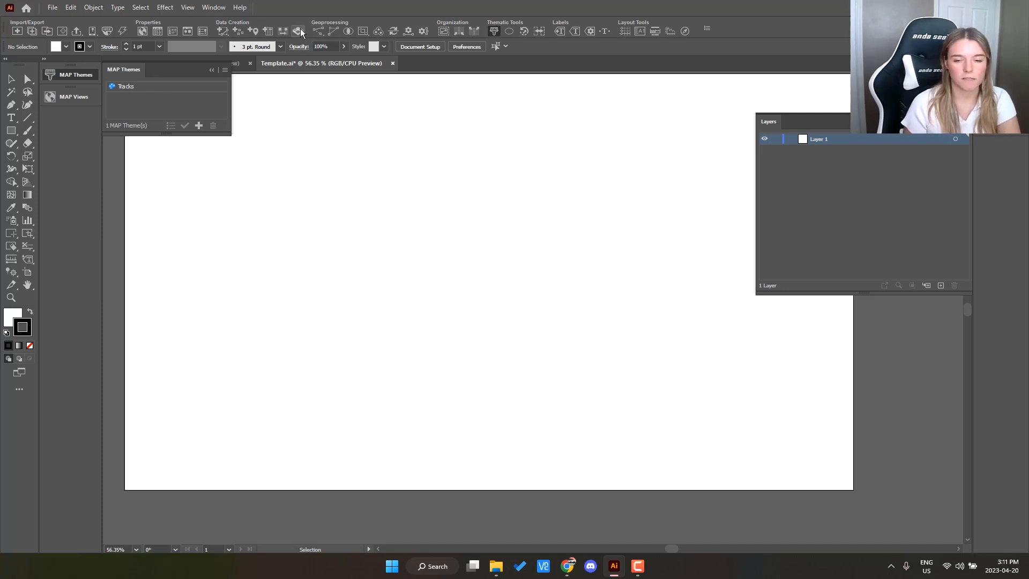
mouse_move(297, 32)
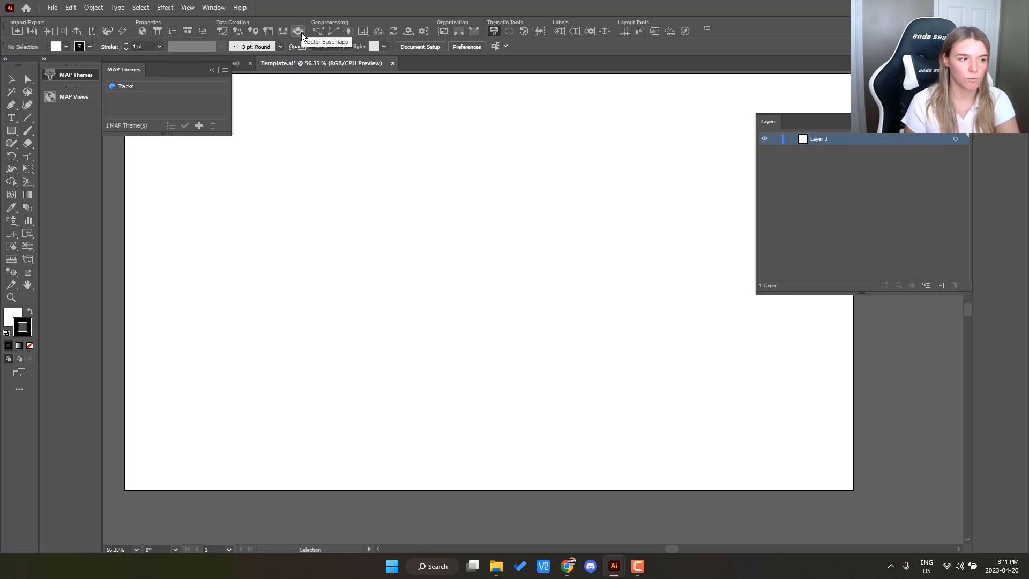
Step: Expand the Vector Basemaps dropdown under Data Creation in the MAPublisher toolbar
click(298, 31)
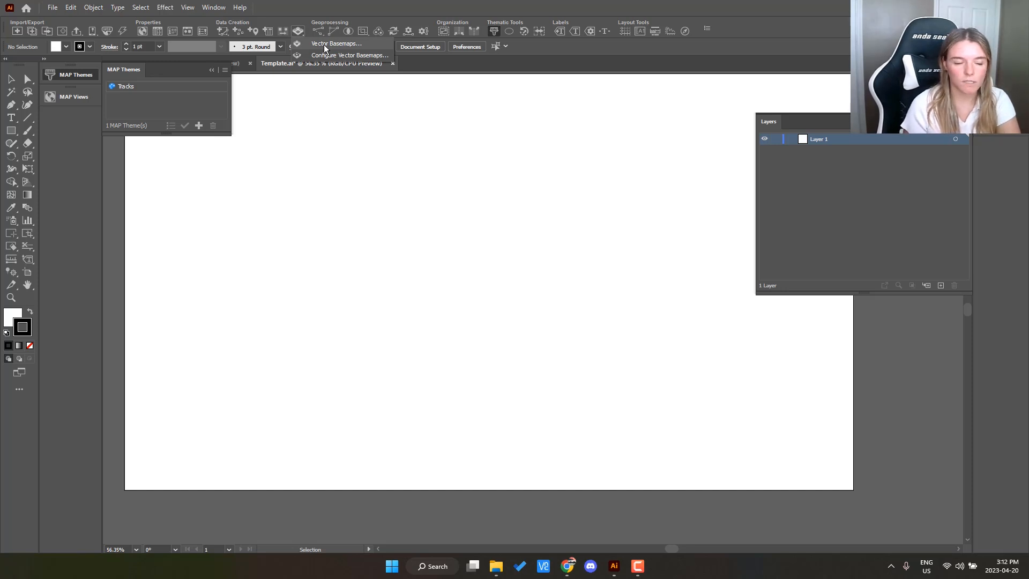
mouse_move(331, 58)
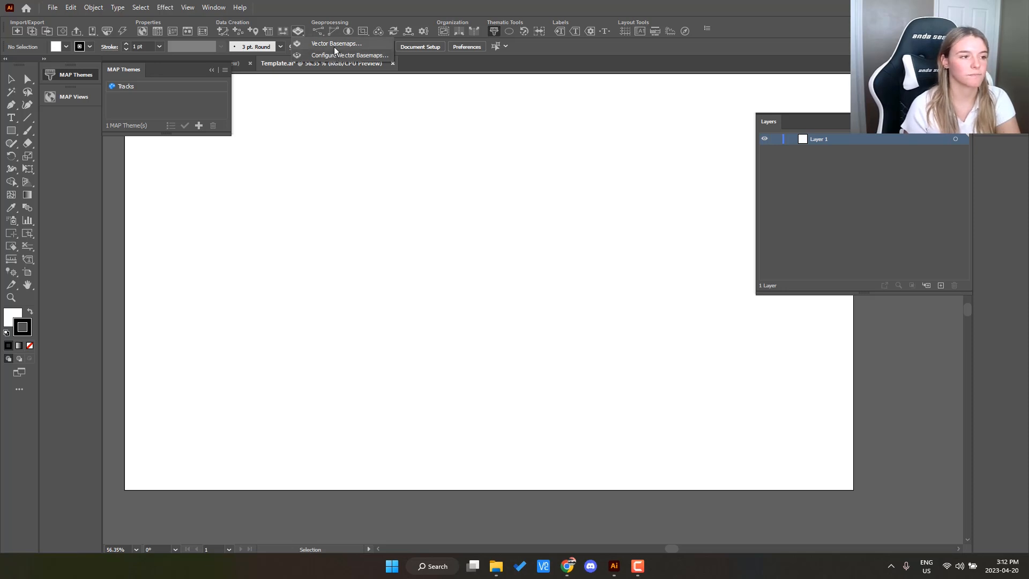
Step: Choose Vector Basemaps... to bring up the Import Vector Basemaps dialog
click(335, 43)
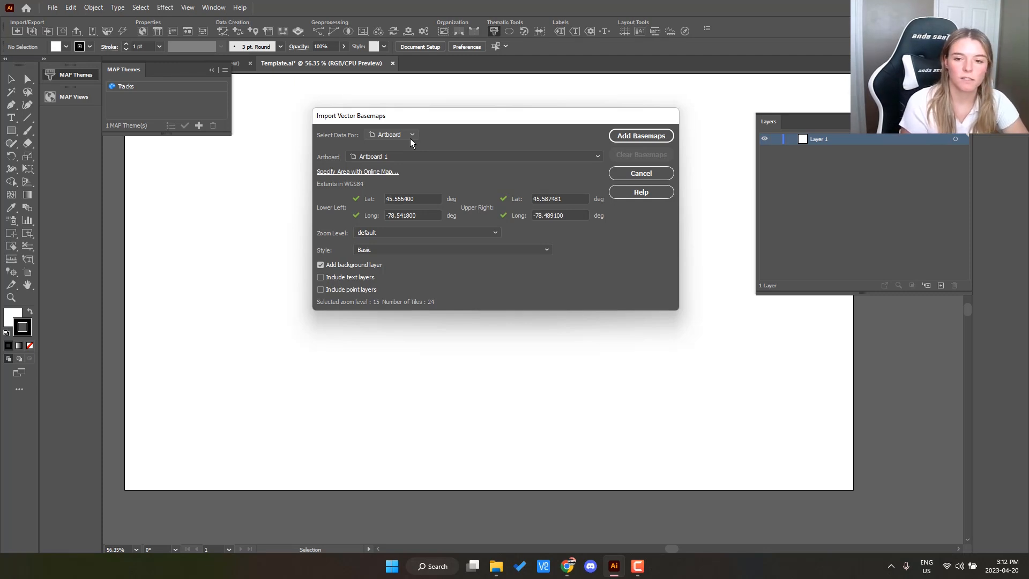
Step: Use Artboard 1 as the extent, preview it on the online map, and open zoom levels
click(472, 156)
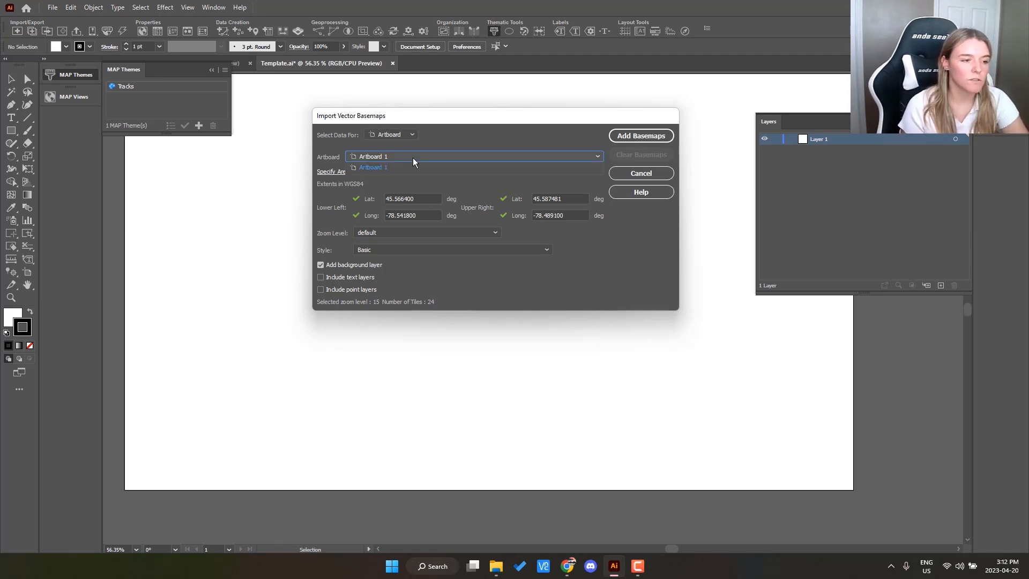
click(373, 166)
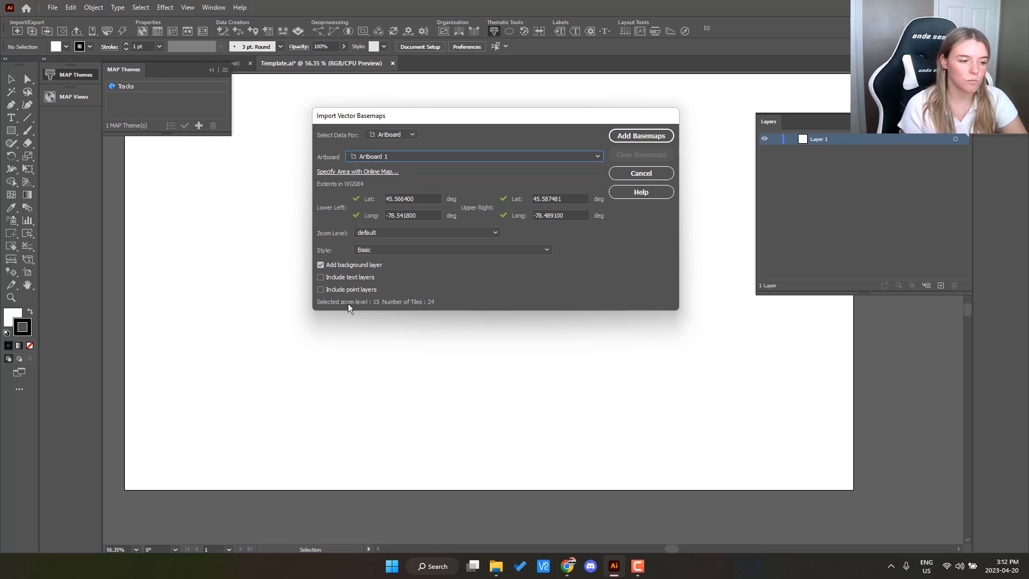
mouse_move(418, 304)
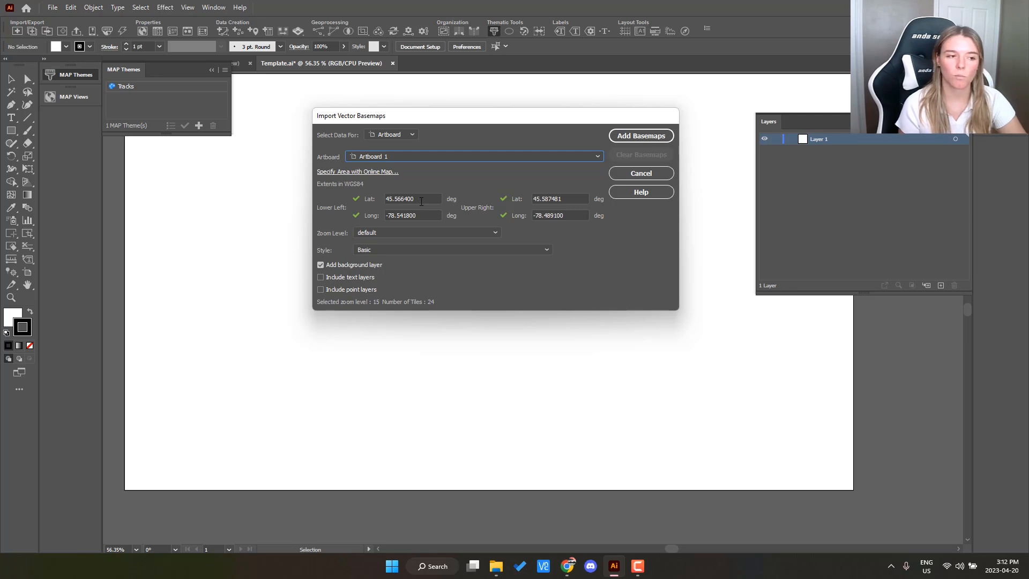
mouse_move(413, 194)
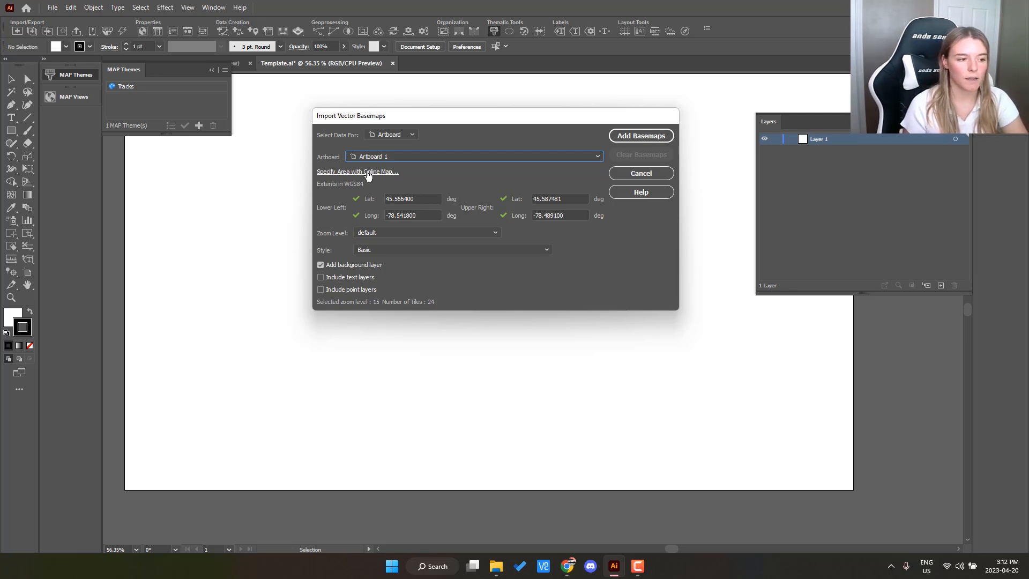
click(357, 171)
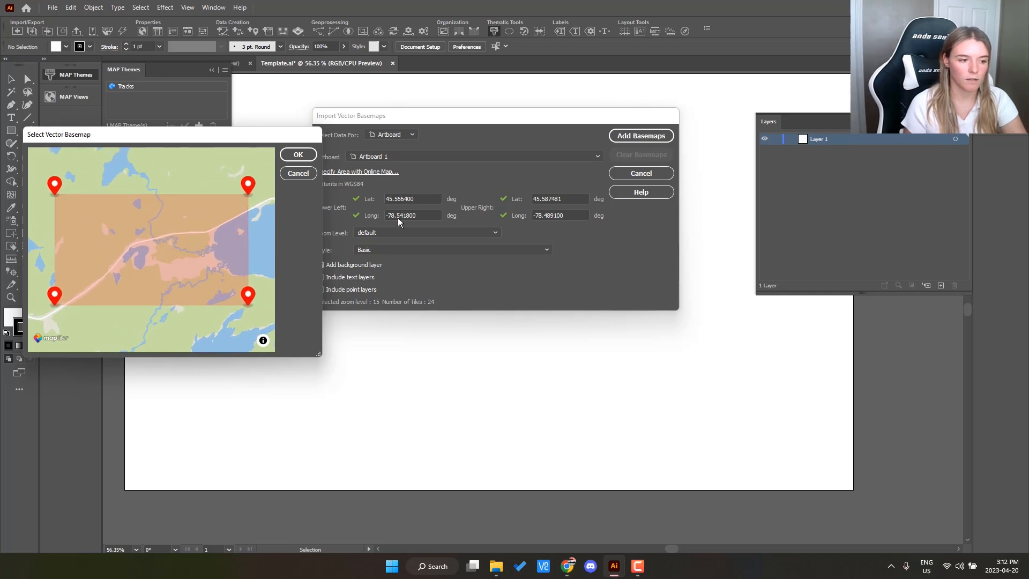
mouse_move(558, 170)
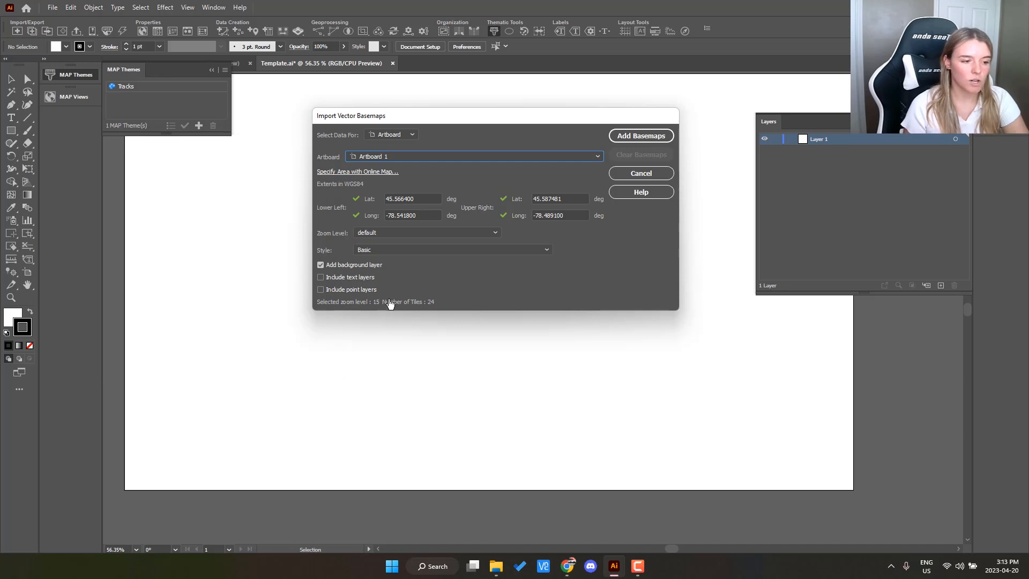
click(427, 232)
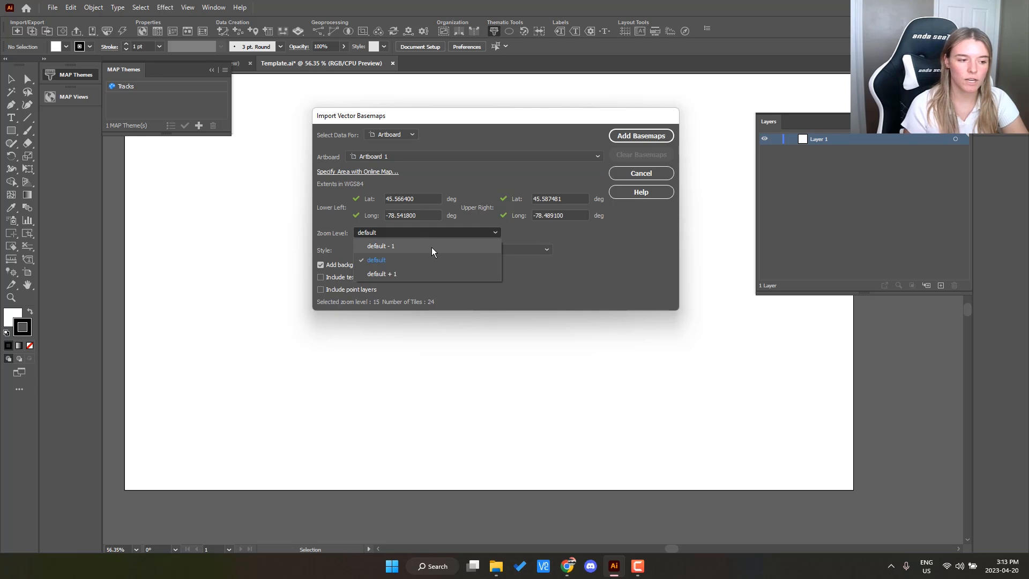
mouse_move(415, 248)
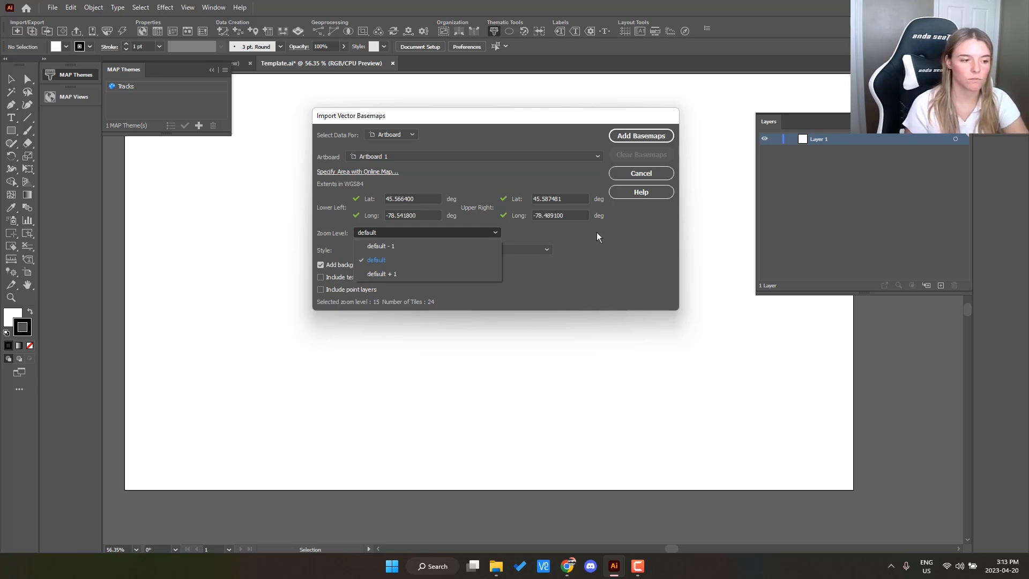
Step: Import with default zoom, Basic style, and text and point layers included
click(375, 260)
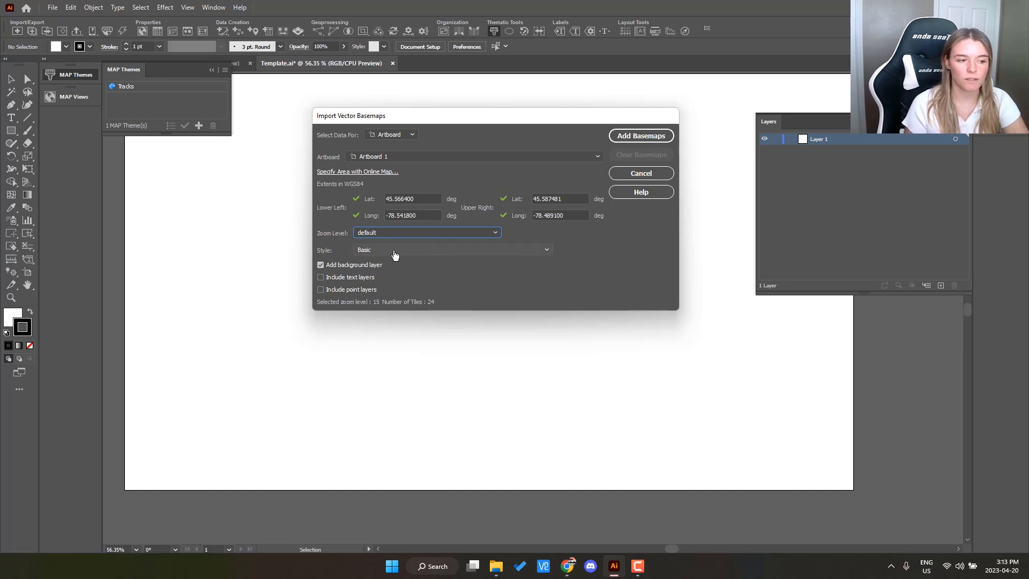
click(451, 249)
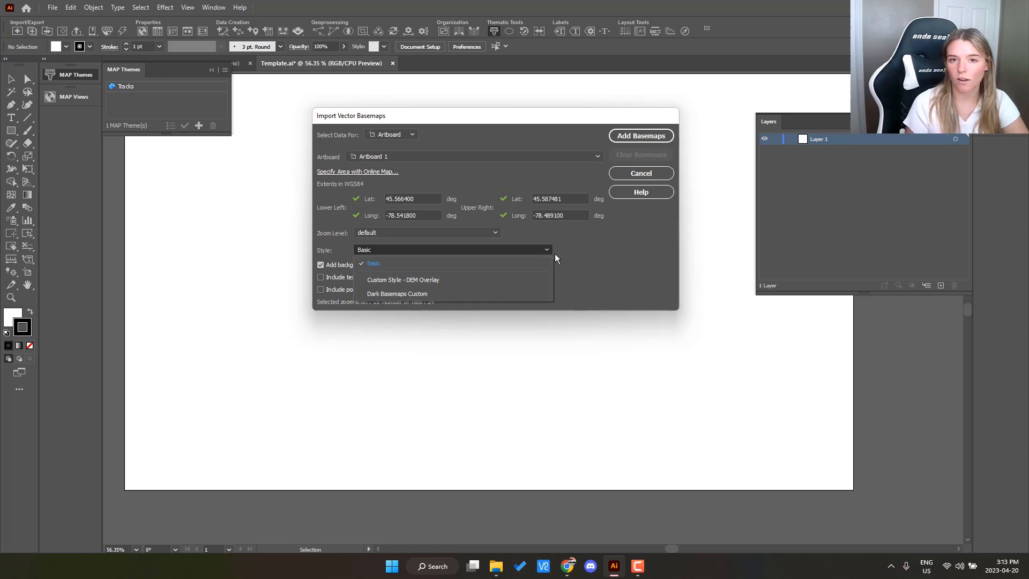
click(373, 263)
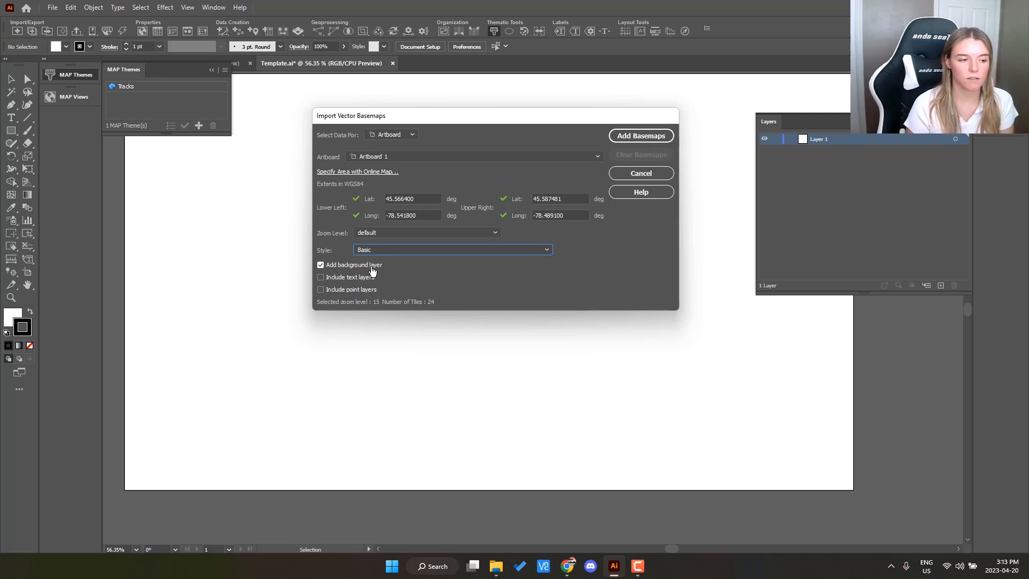
click(321, 276)
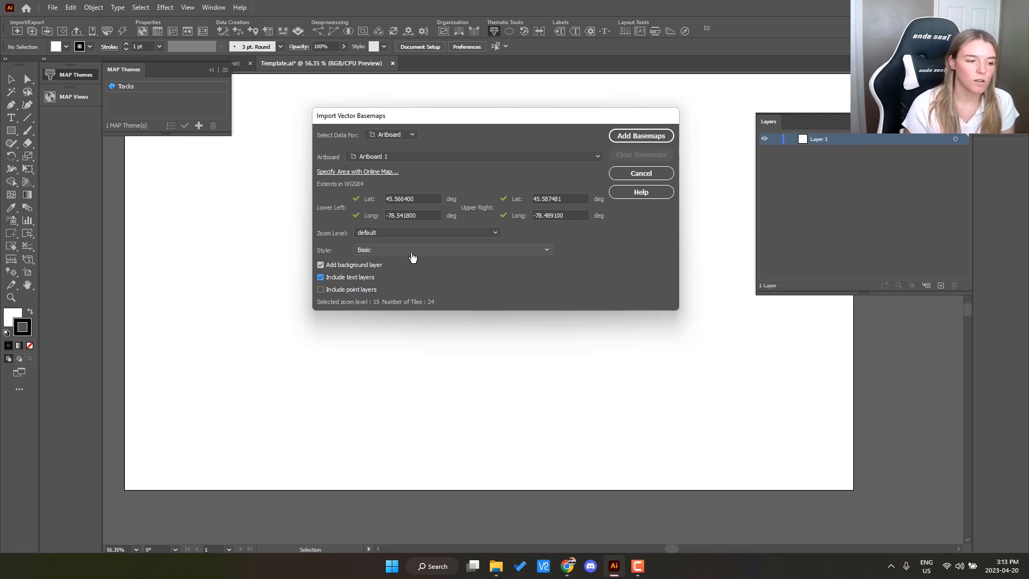
click(321, 289)
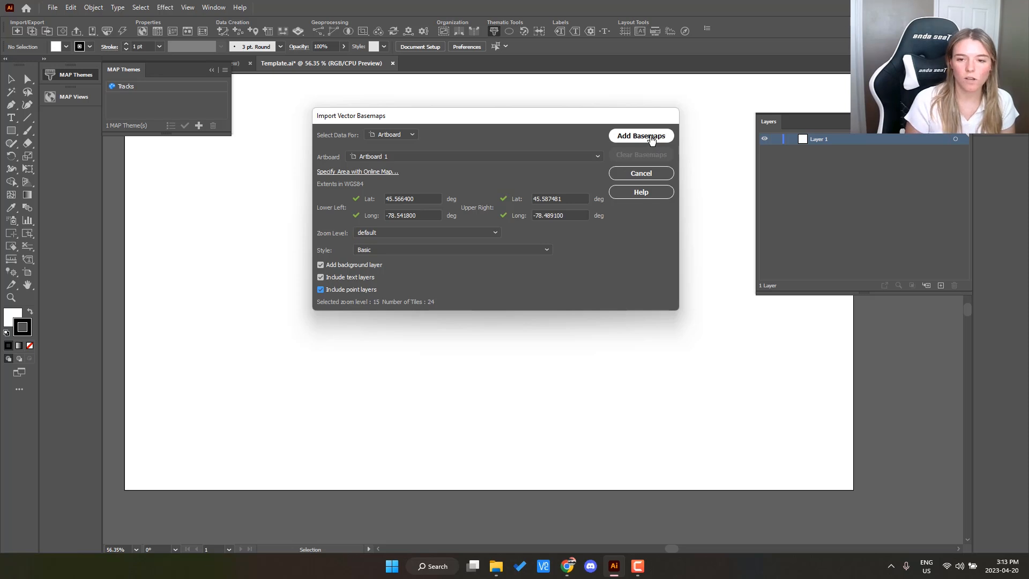
click(640, 136)
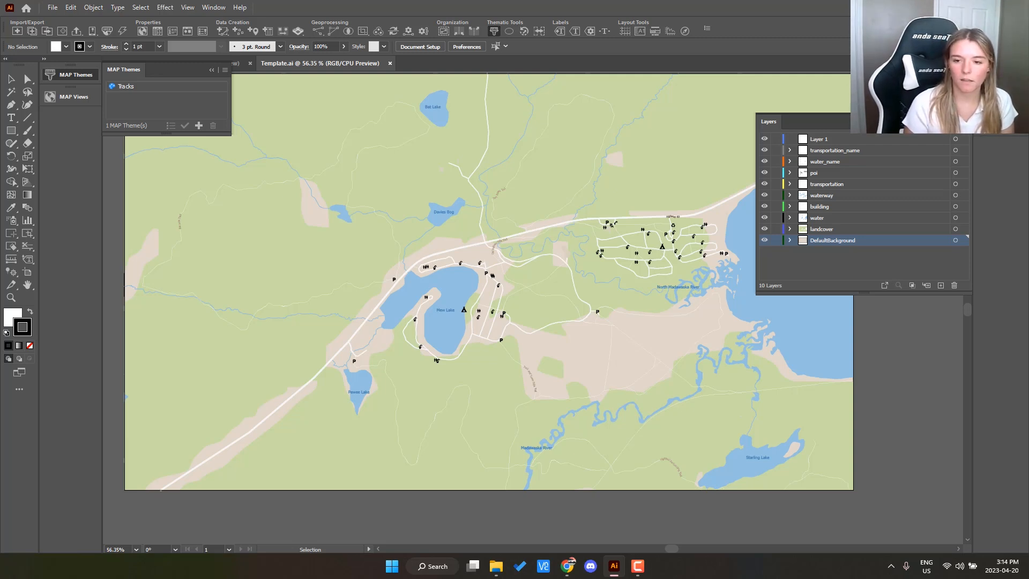
mouse_move(894, 269)
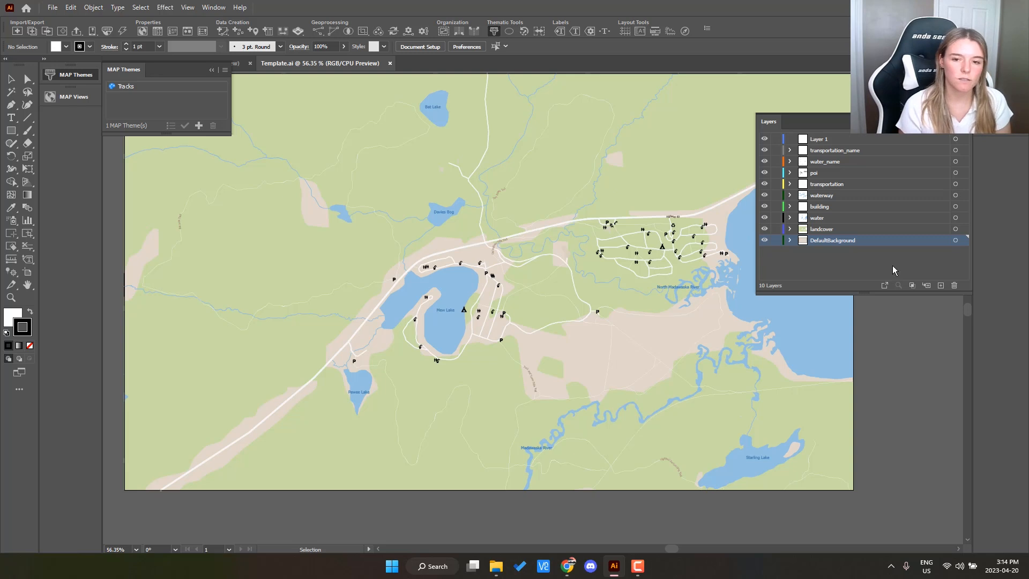
mouse_move(883, 231)
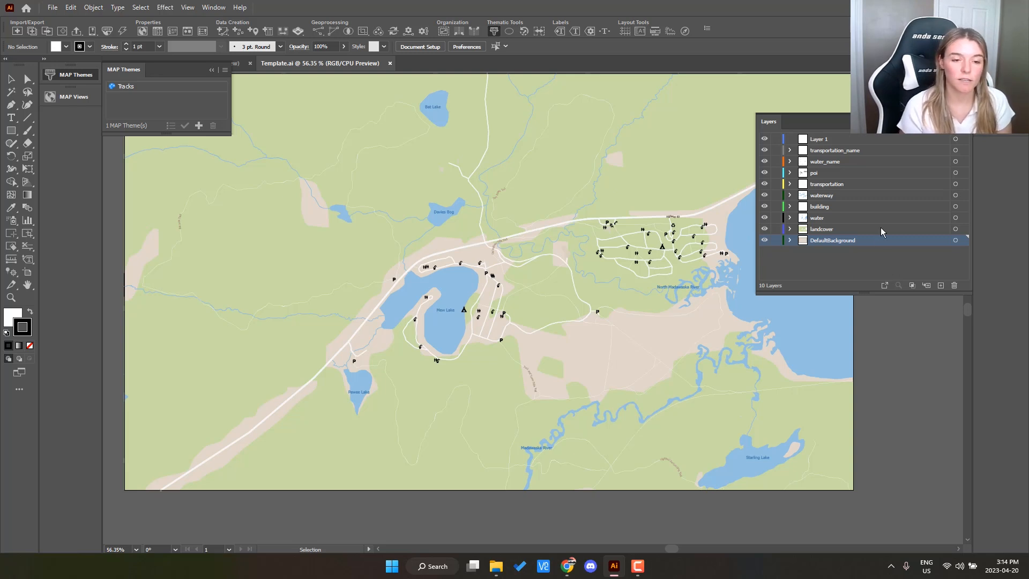
Step: Show the MAP Views panel listing the new Basemap view and its layers
click(74, 97)
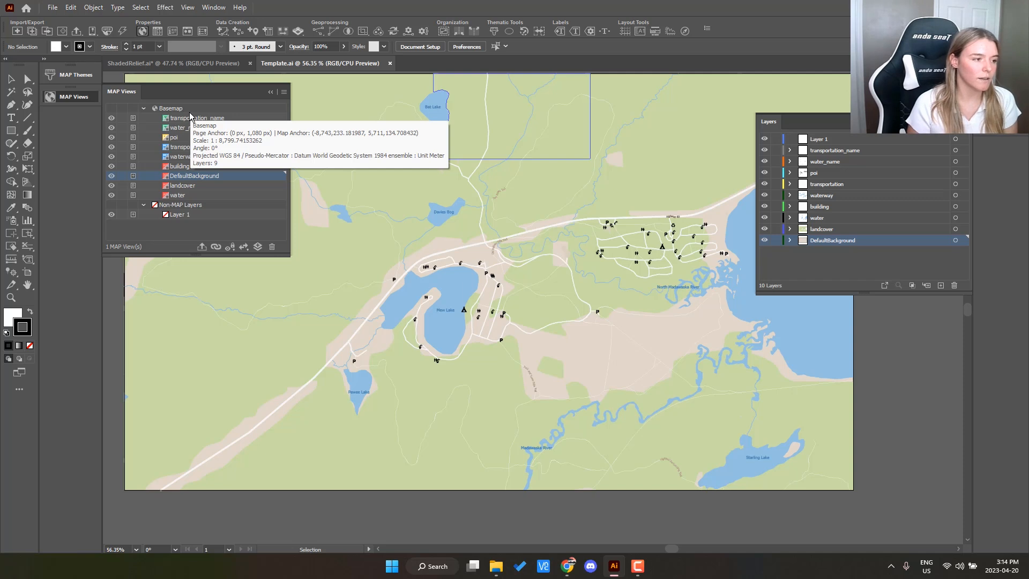
mouse_move(172, 136)
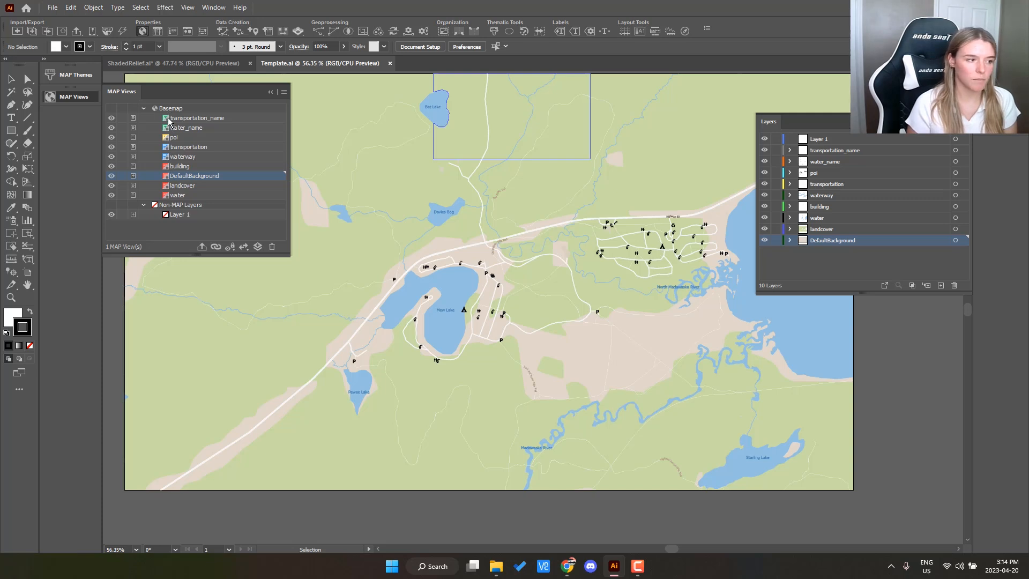
mouse_move(193, 111)
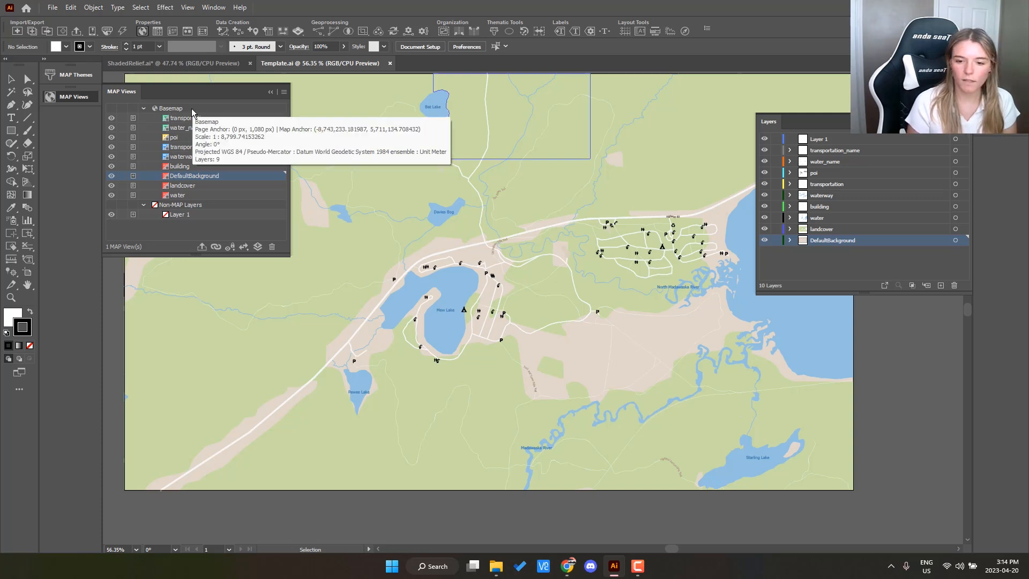
Step: Review the Basemap view's scale and Pseudo-Mercator coordinate system, then close unchanged
double_click(169, 108)
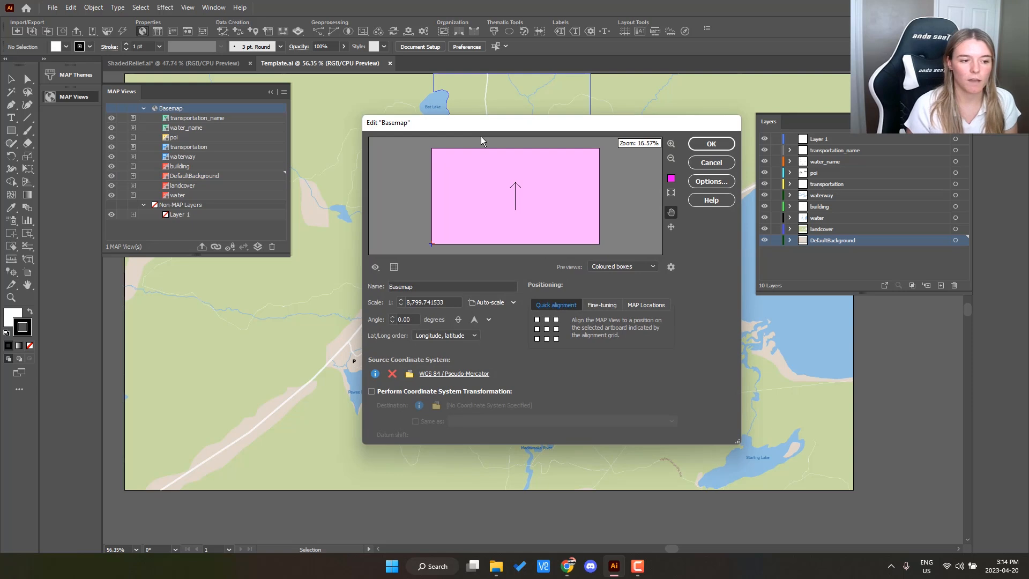
mouse_move(515, 200)
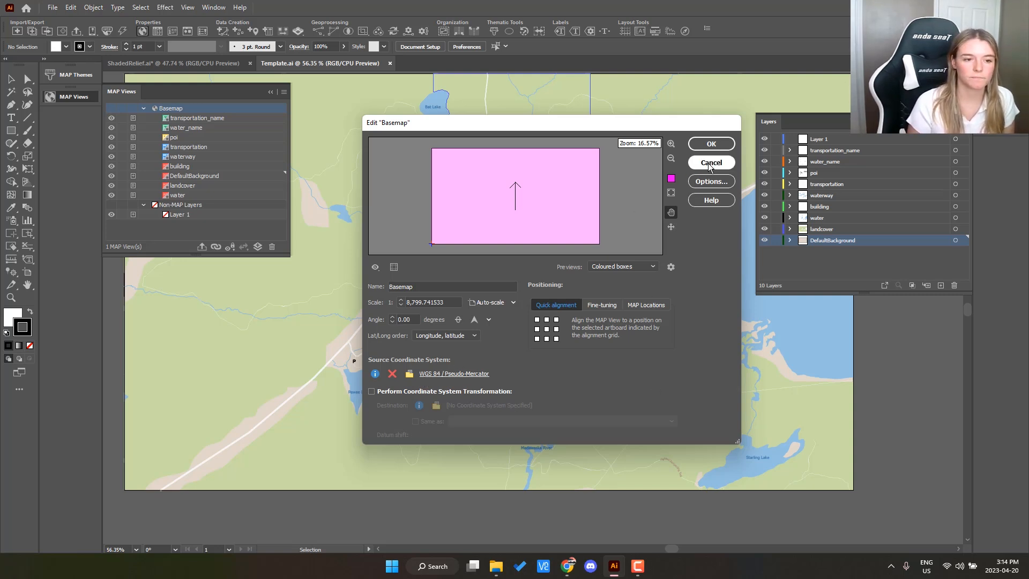
click(710, 161)
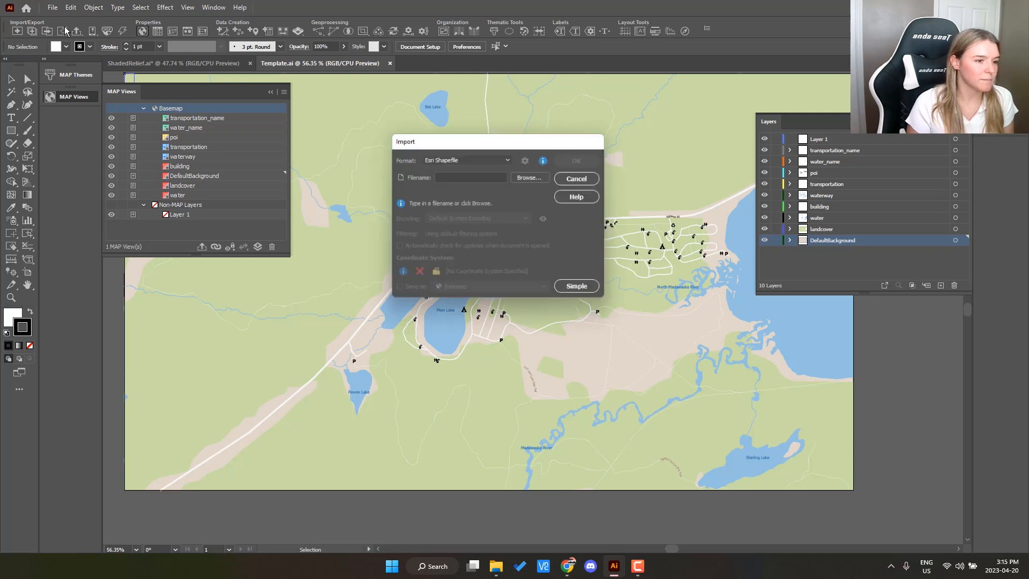
Step: Import the Tracks.shapefile as its own map view over the basemap
click(528, 177)
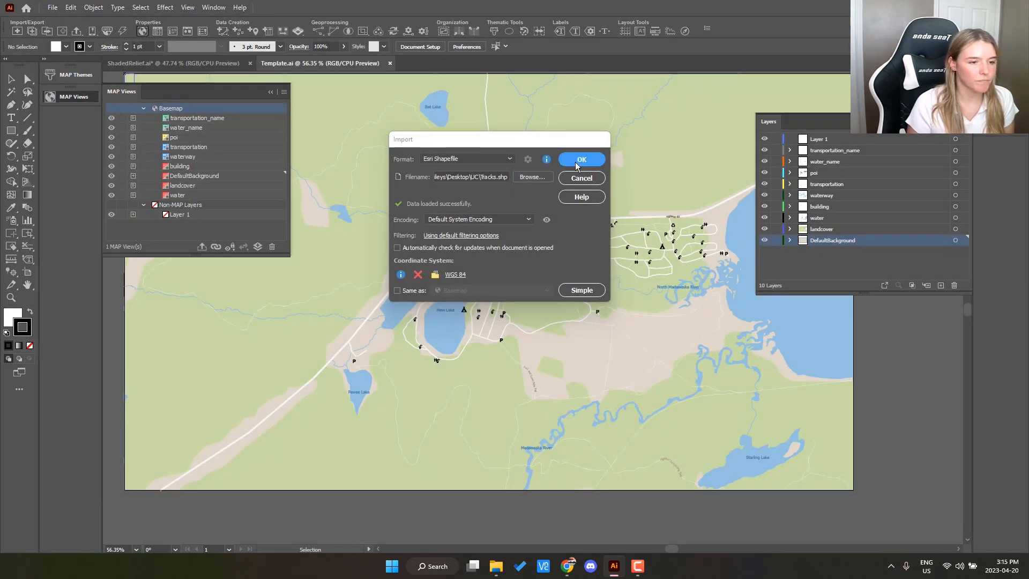
click(580, 159)
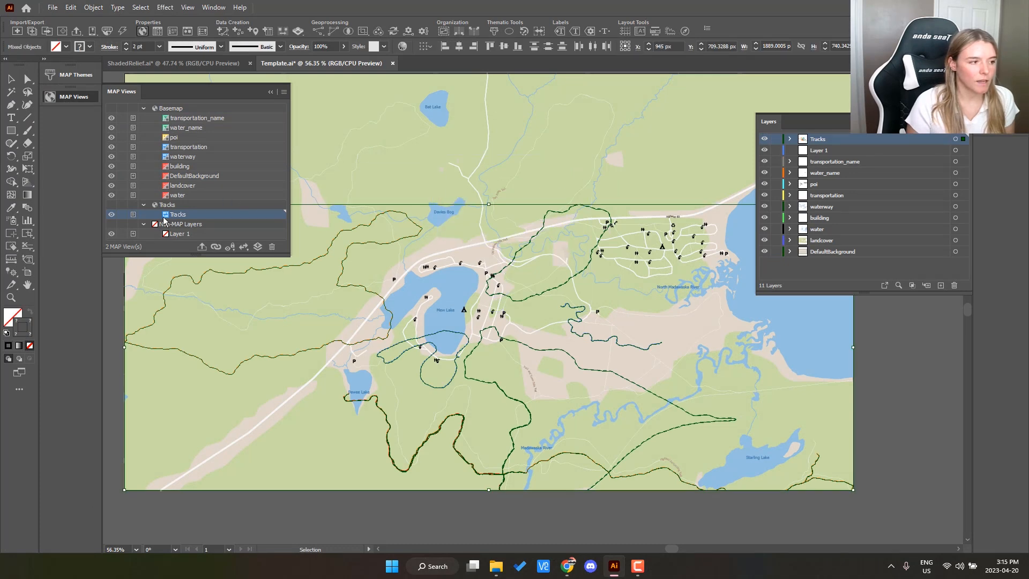
mouse_move(225, 216)
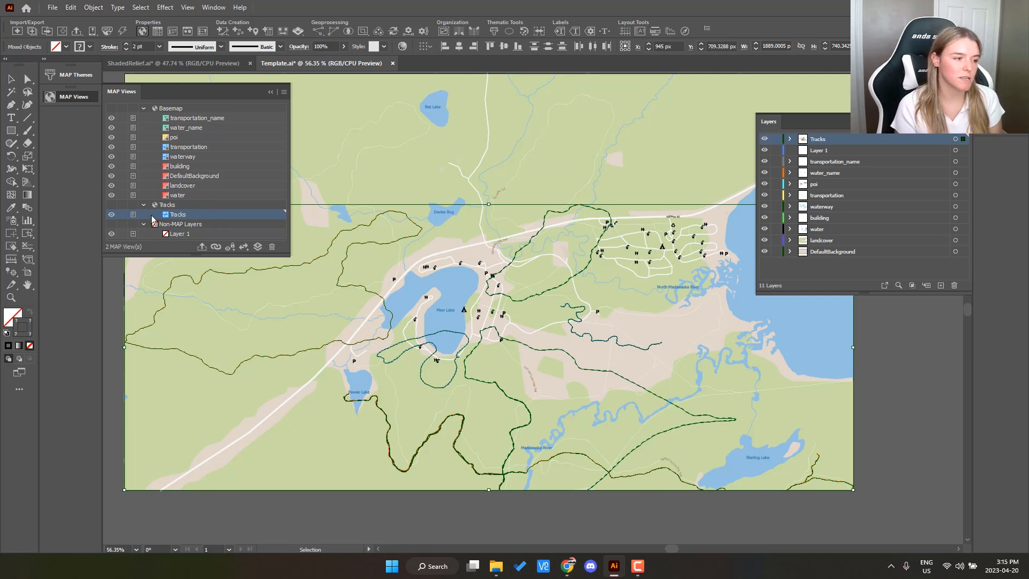
mouse_move(177, 214)
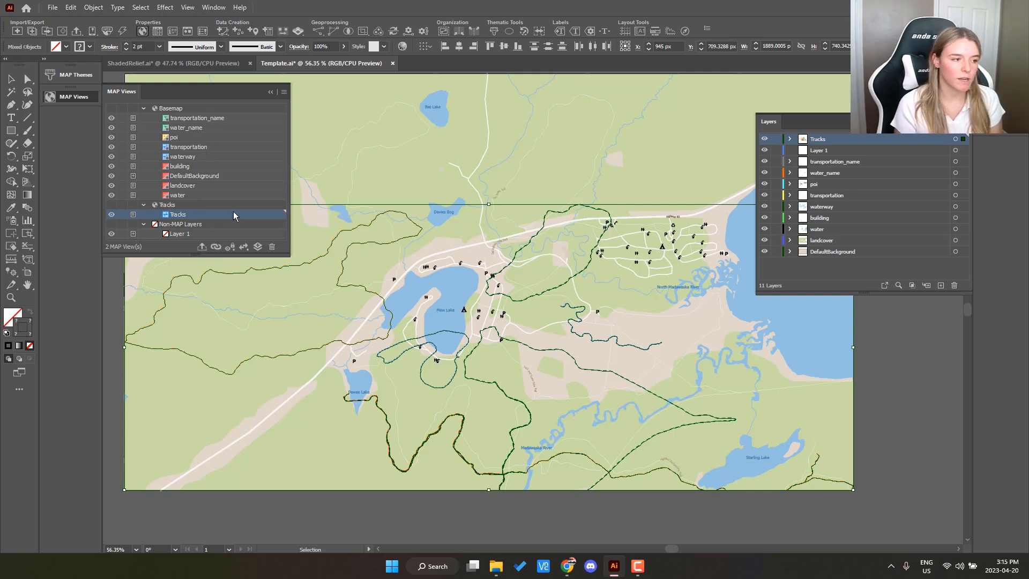
mouse_move(187, 215)
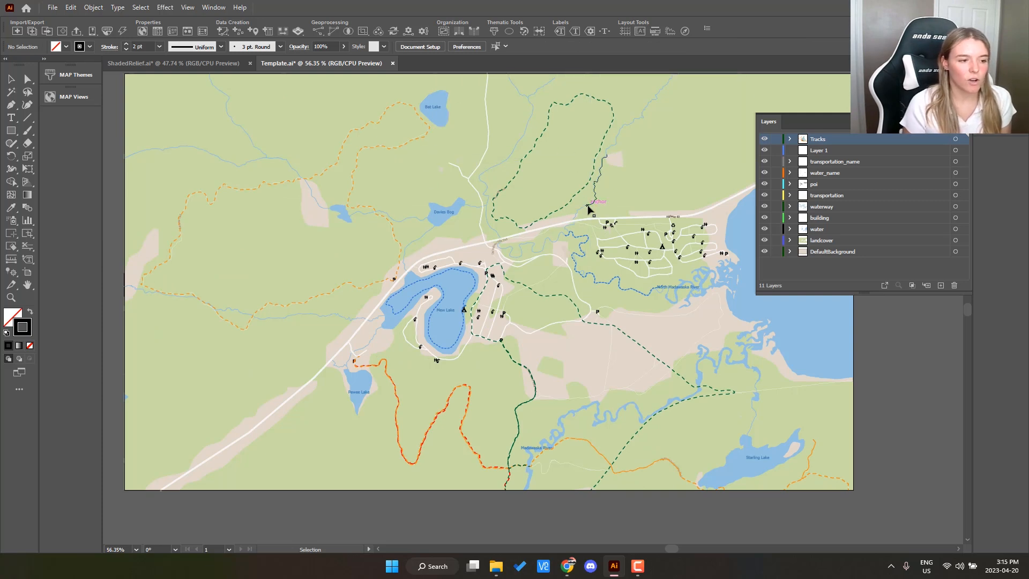
Step: Show the MAP Themes panel with the Tracks theme's four line rules
click(74, 74)
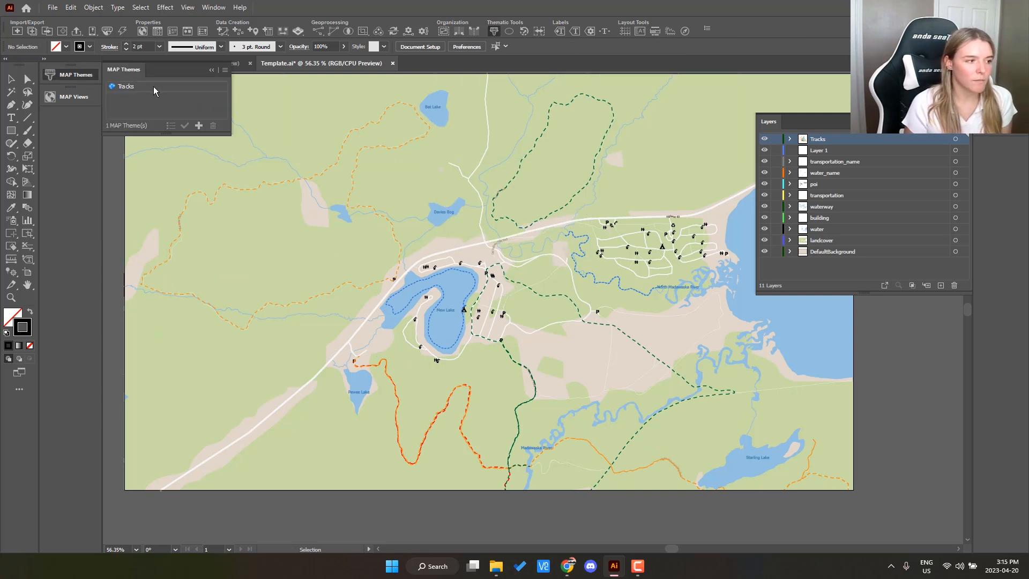
mouse_move(126, 86)
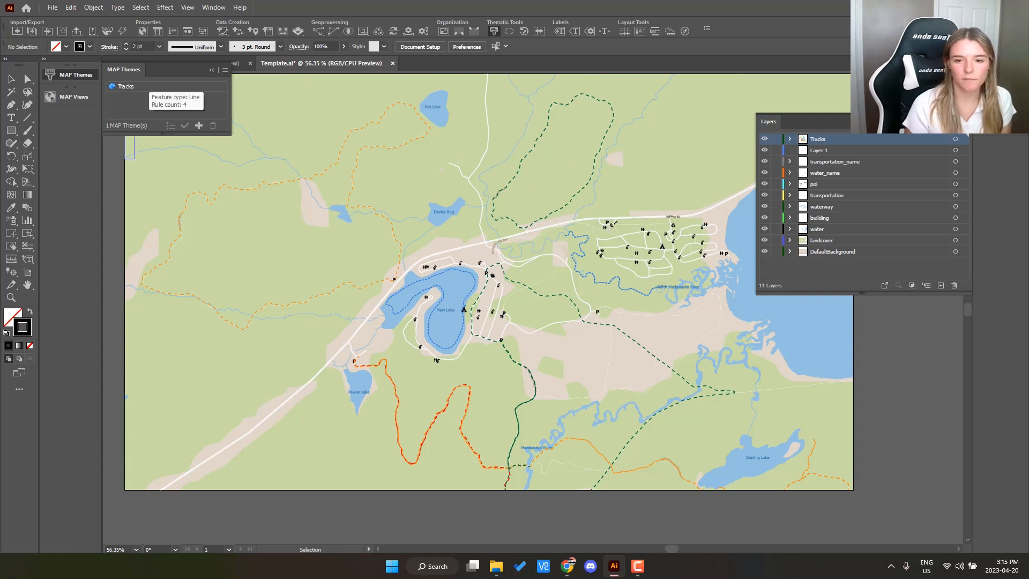
mouse_move(164, 110)
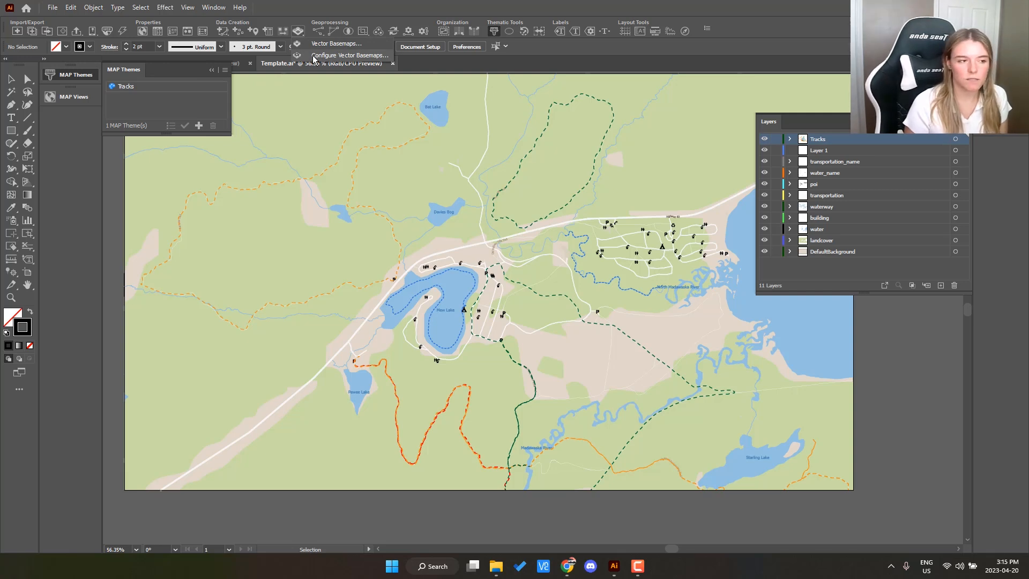
Step: Inspect the POI Point stylesheet's Aquarium rule symbol in Configure Vector Basemaps
click(349, 56)
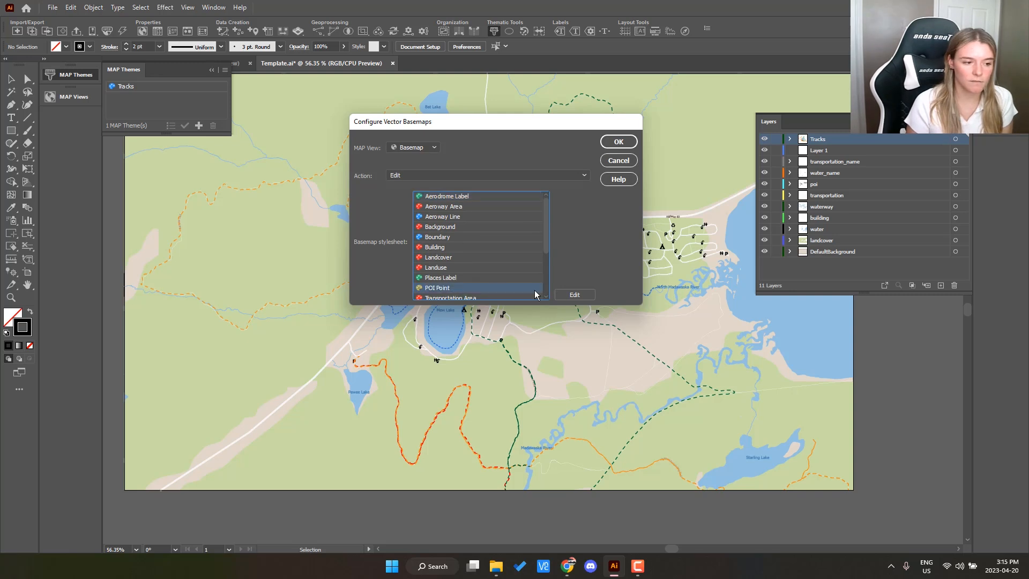
click(573, 294)
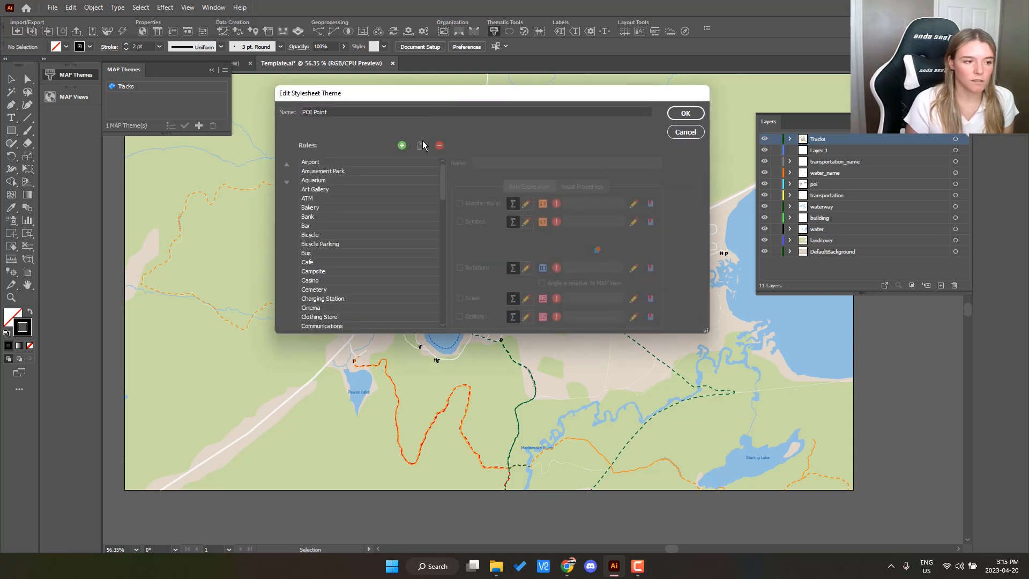
click(313, 180)
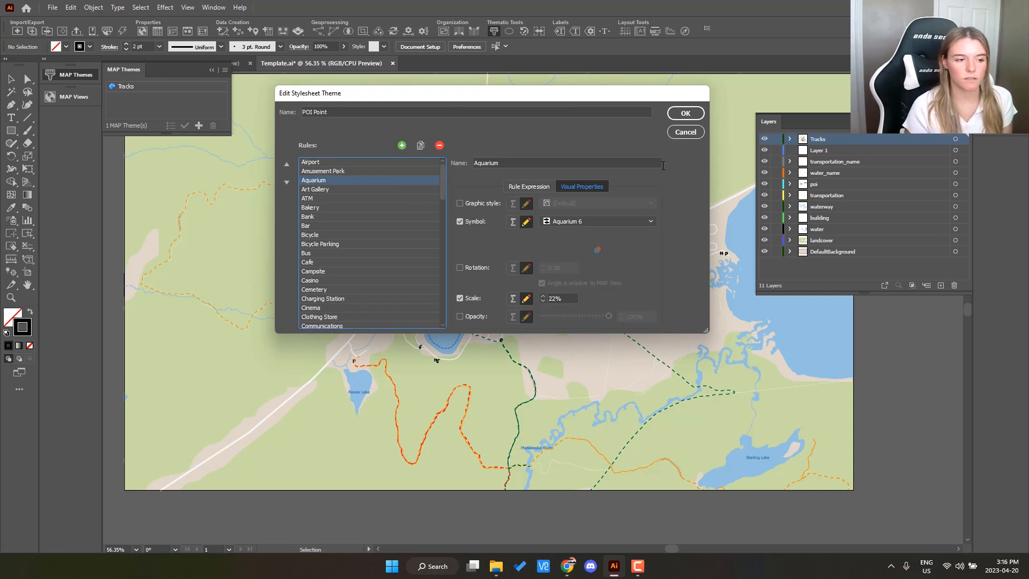
click(528, 186)
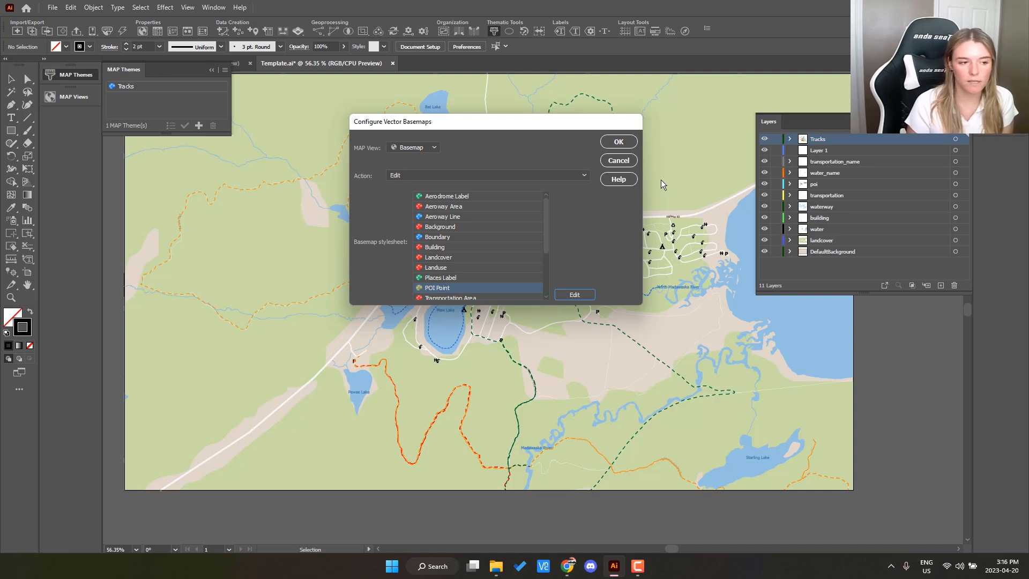
Step: Set the basemap Action to Apply New Basemap Stylesheets and close configuration
click(487, 175)
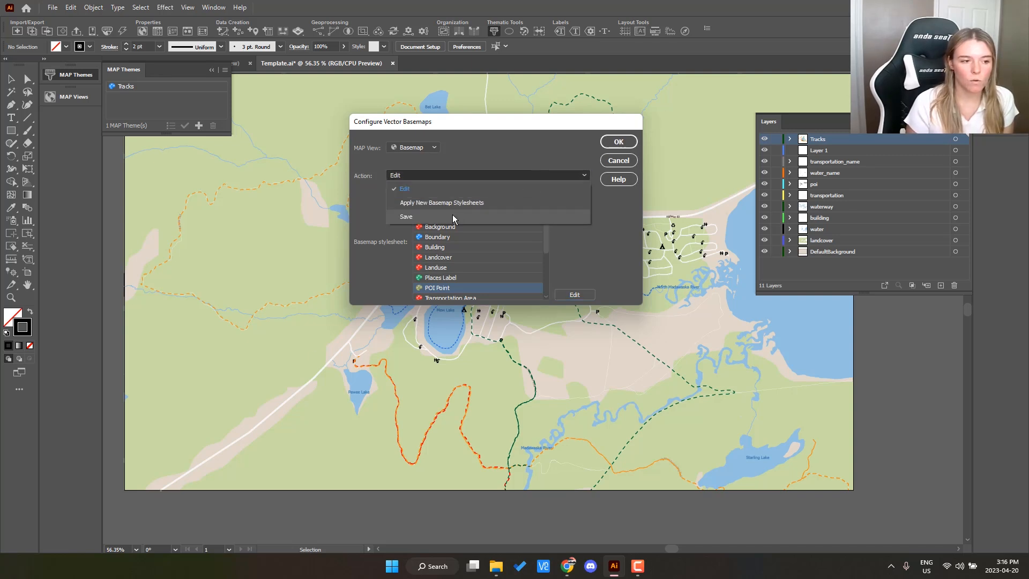
click(406, 216)
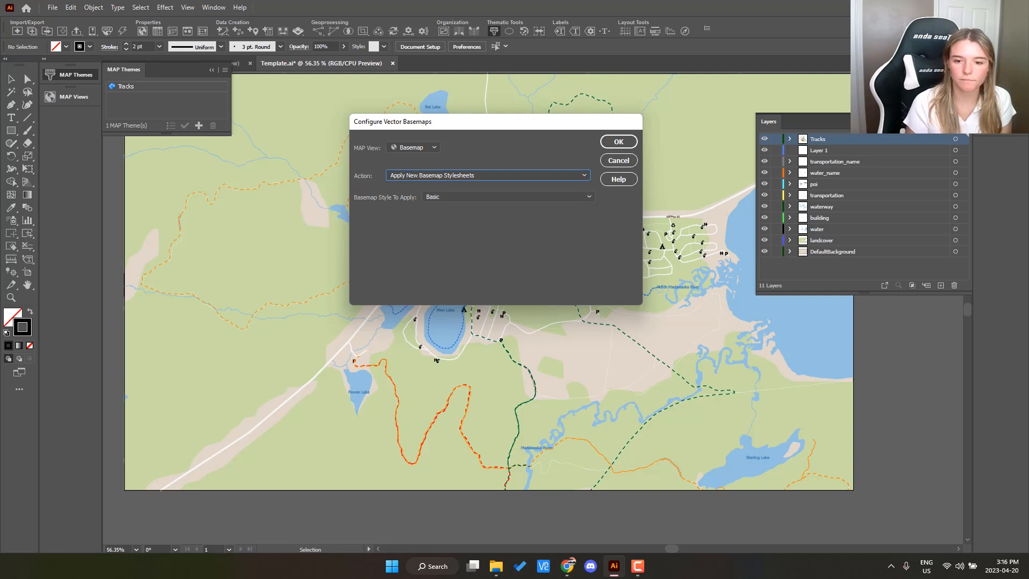
click(617, 141)
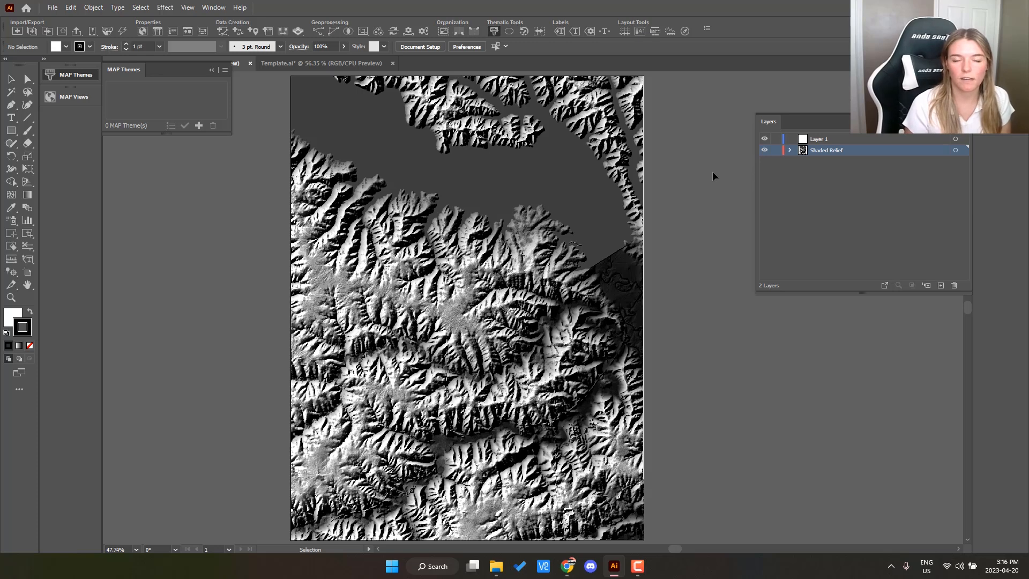
mouse_move(308, 129)
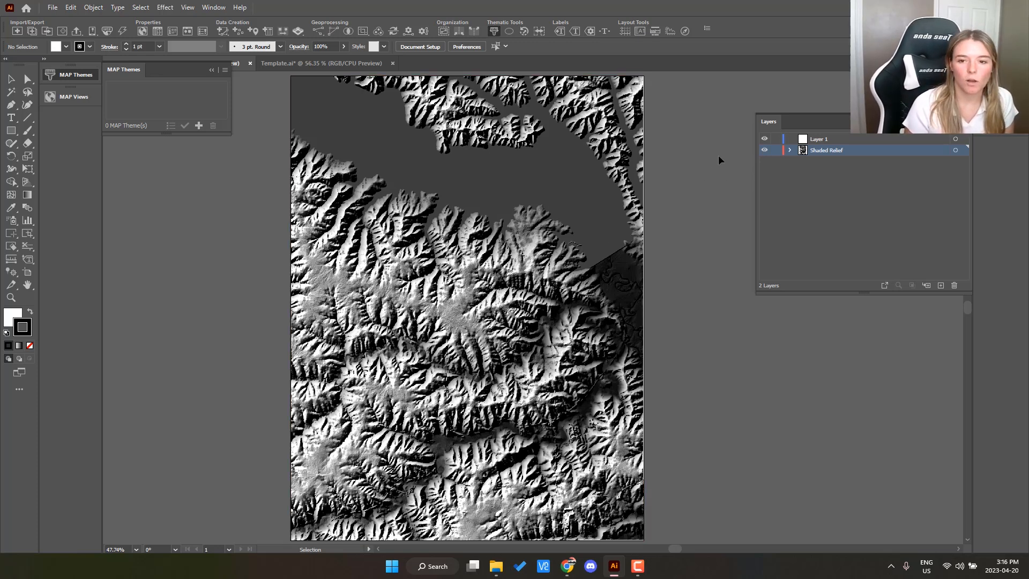
mouse_move(723, 201)
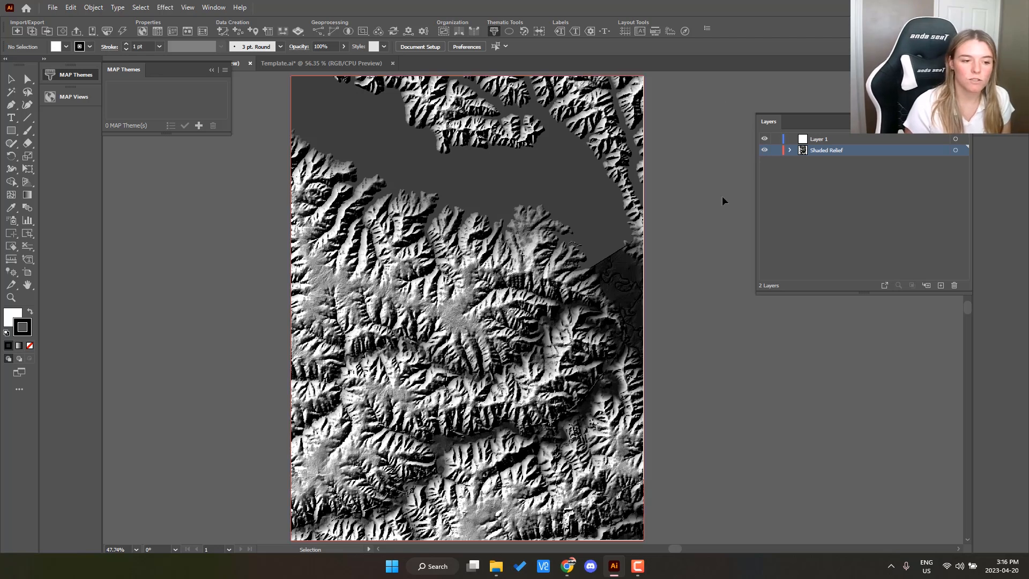
mouse_move(721, 163)
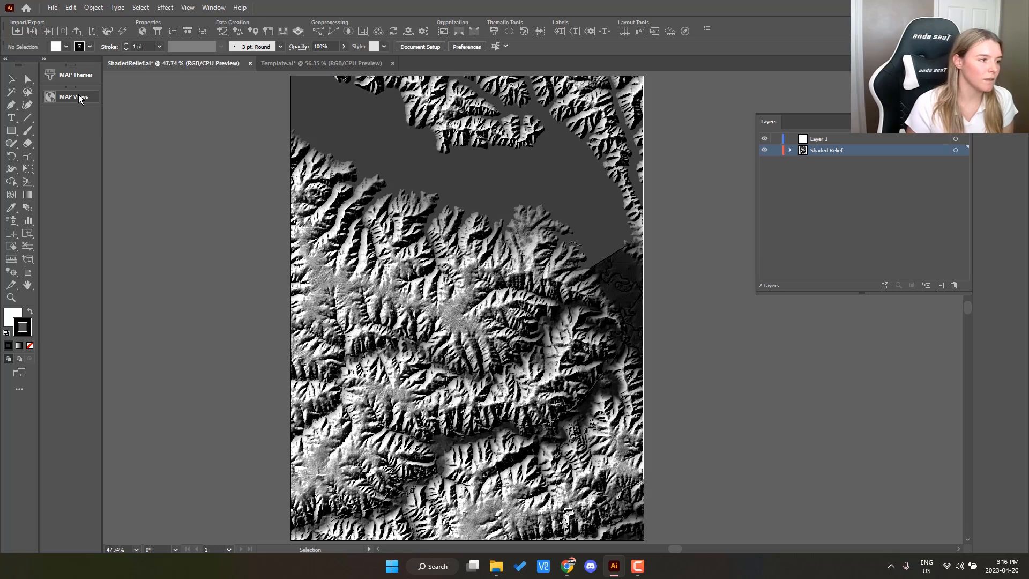
Step: In ShadedRelief.ai, show the Rathbun Lake map view containing the Shaded Relief layer
click(74, 96)
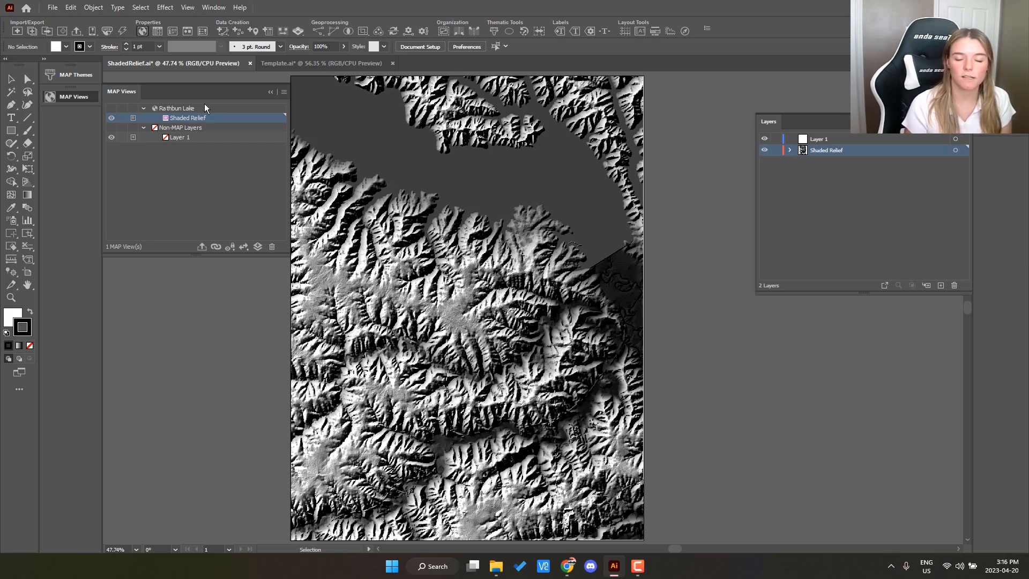
mouse_move(298, 31)
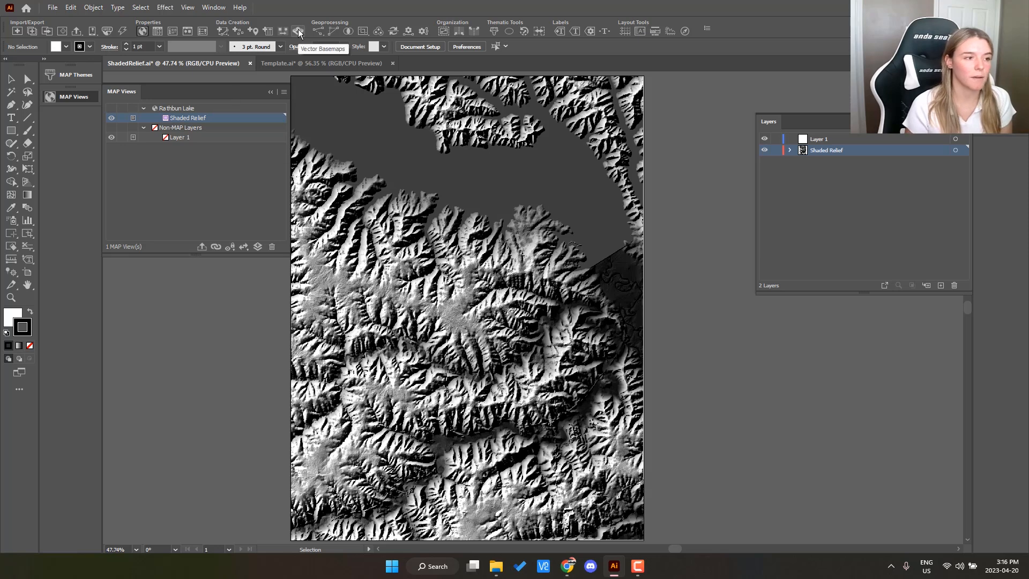
Step: Import a vector basemap into the Rathbun Lake map view using Custom Style - DEM Overlay
click(297, 31)
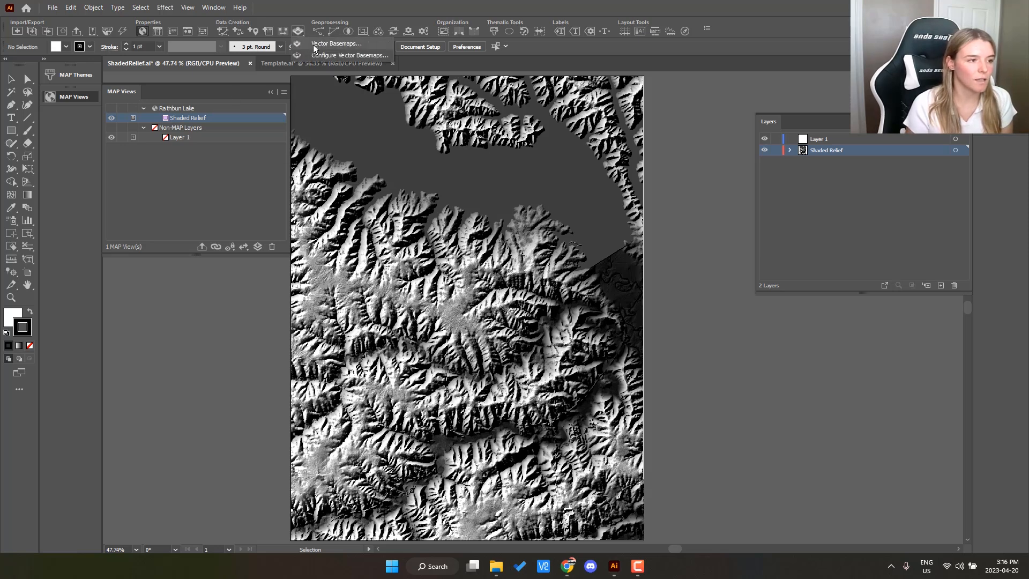
click(336, 43)
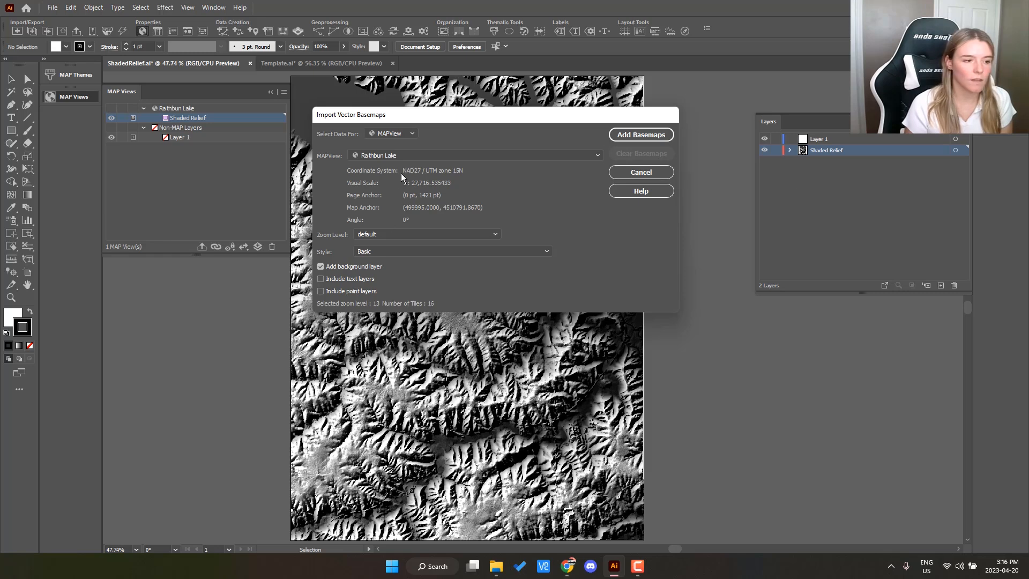
mouse_move(399, 128)
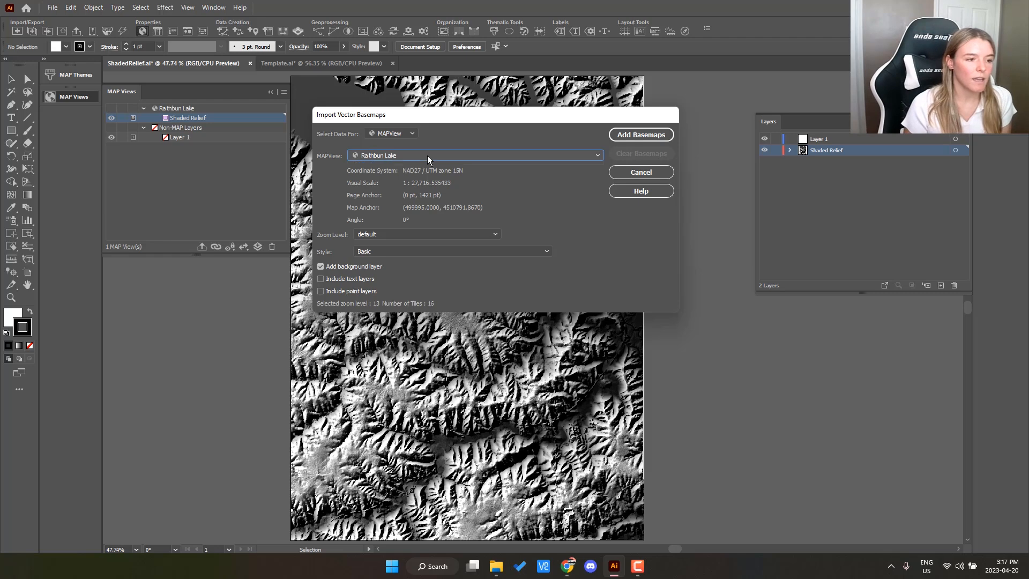
click(474, 155)
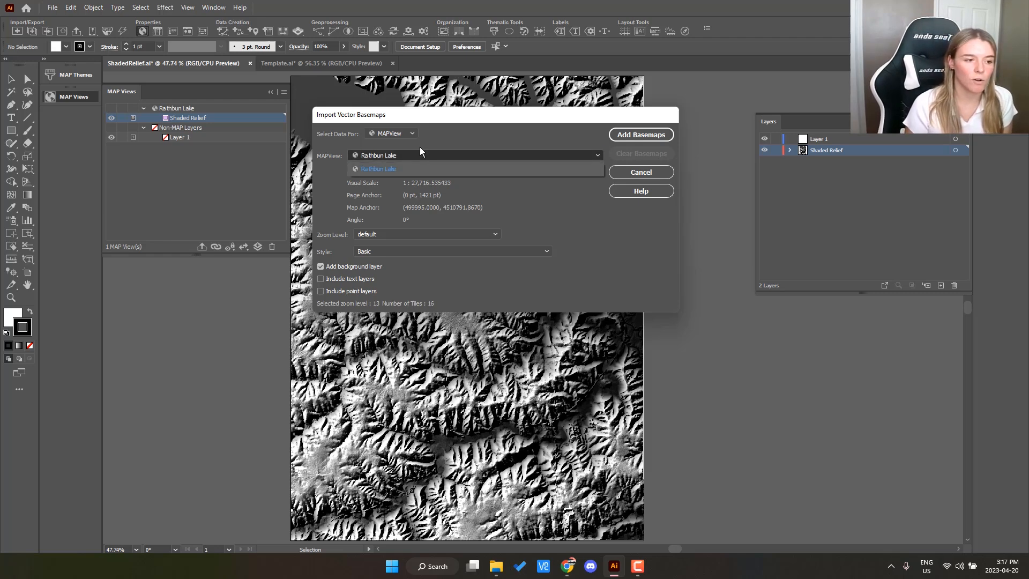
click(378, 169)
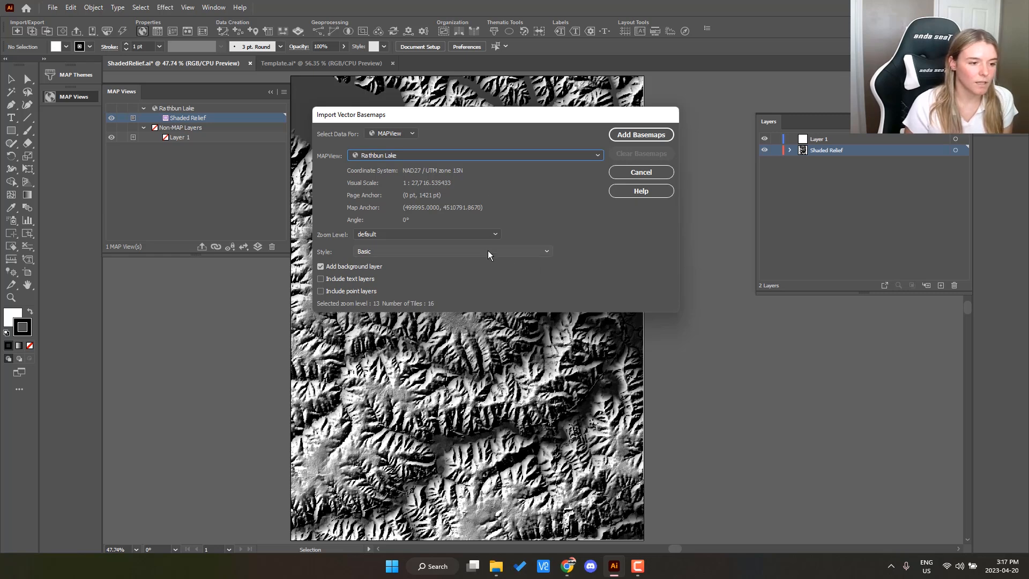
click(451, 251)
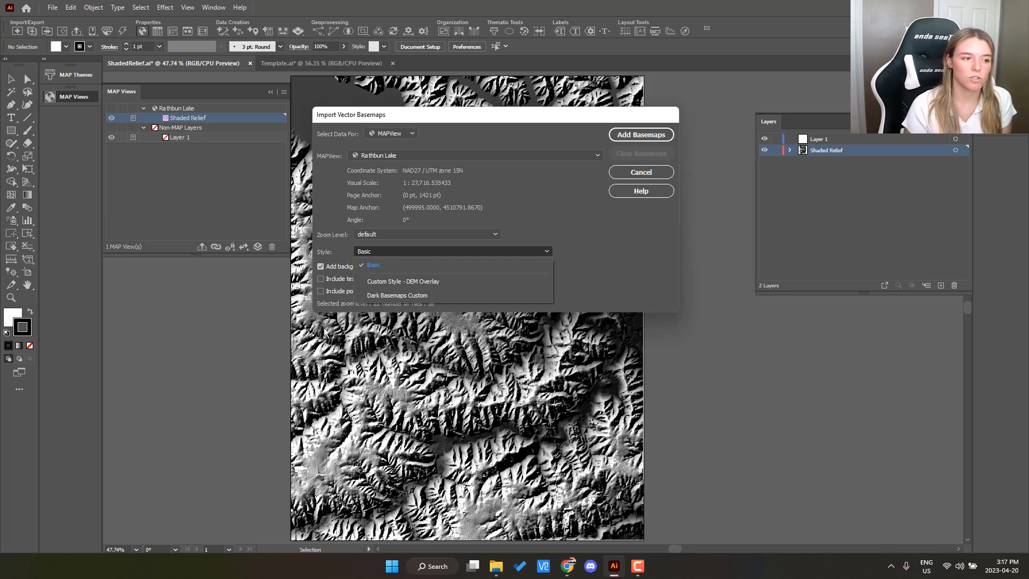
mouse_move(556, 394)
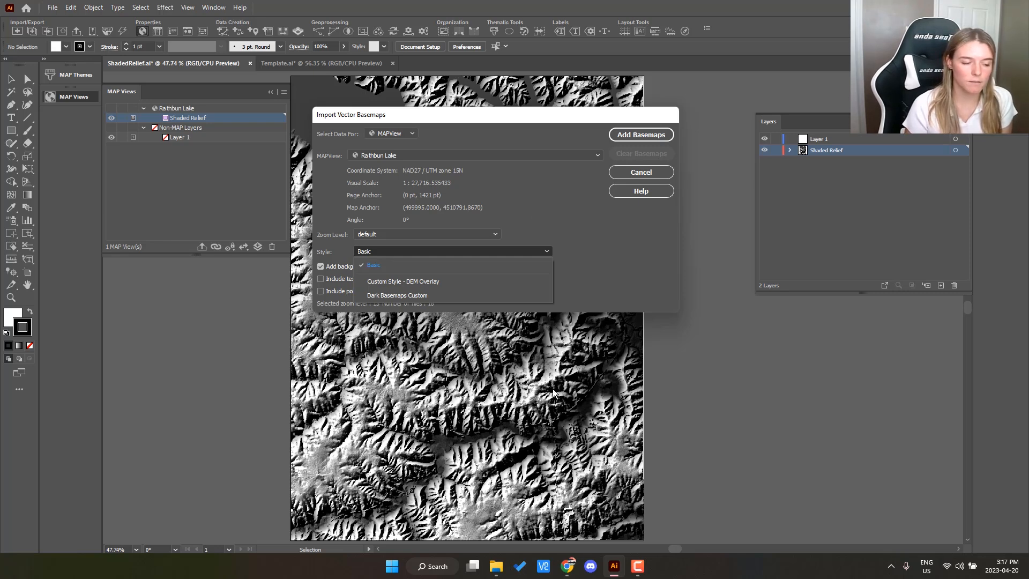
click(403, 281)
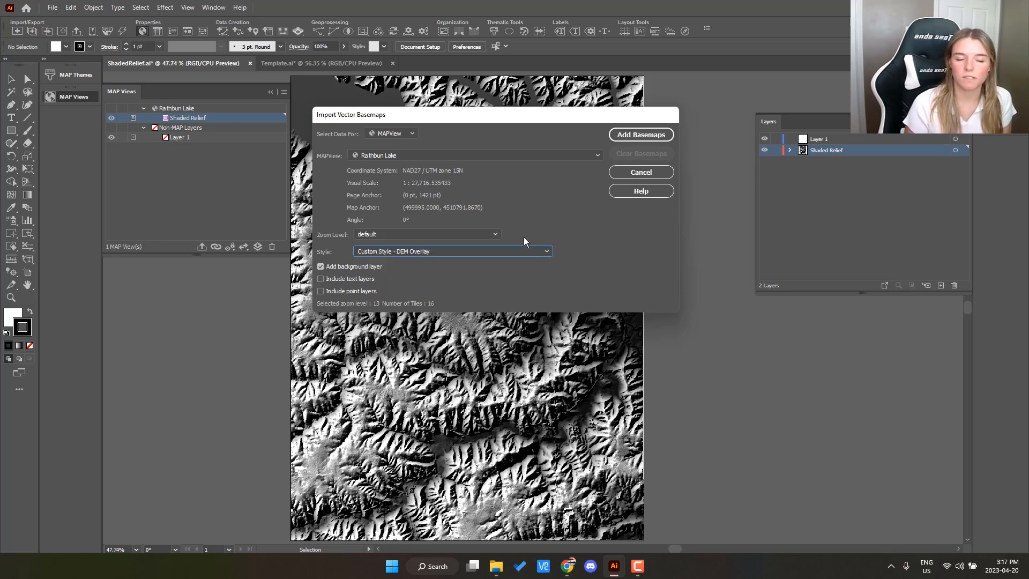
mouse_move(527, 194)
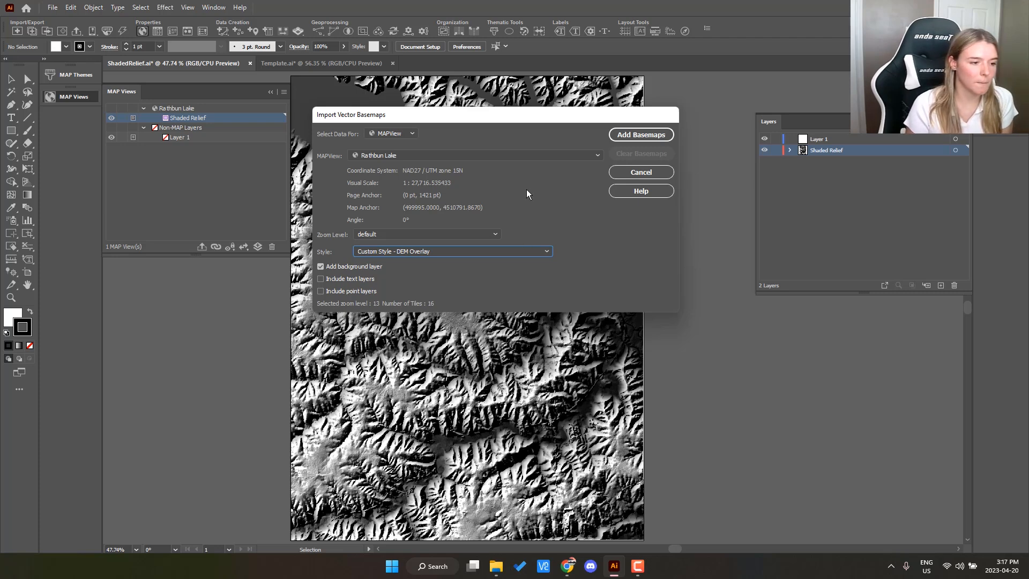
click(640, 135)
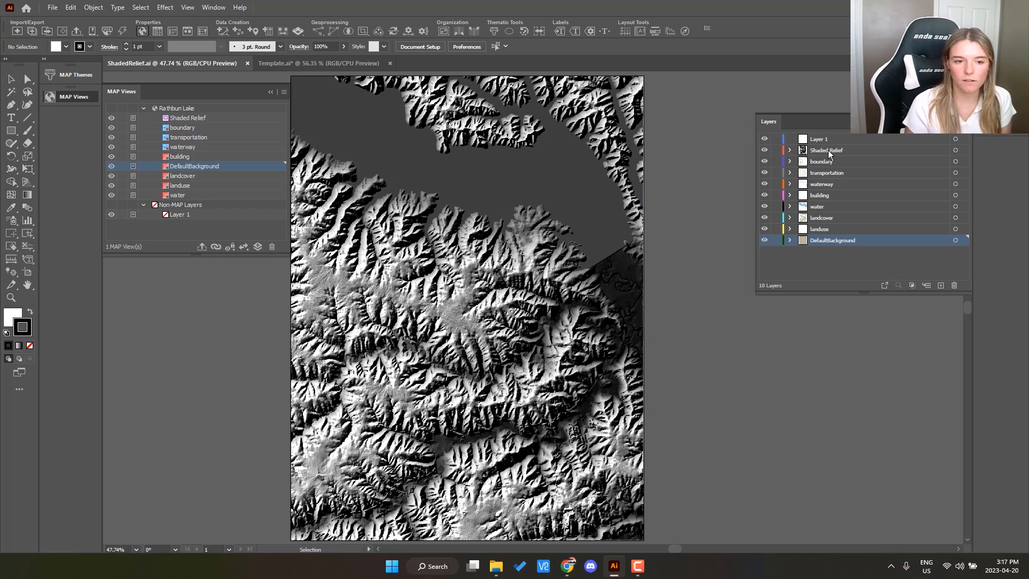
Step: Select the layers from Shaded Relief down to building in the Layers panel
click(825, 150)
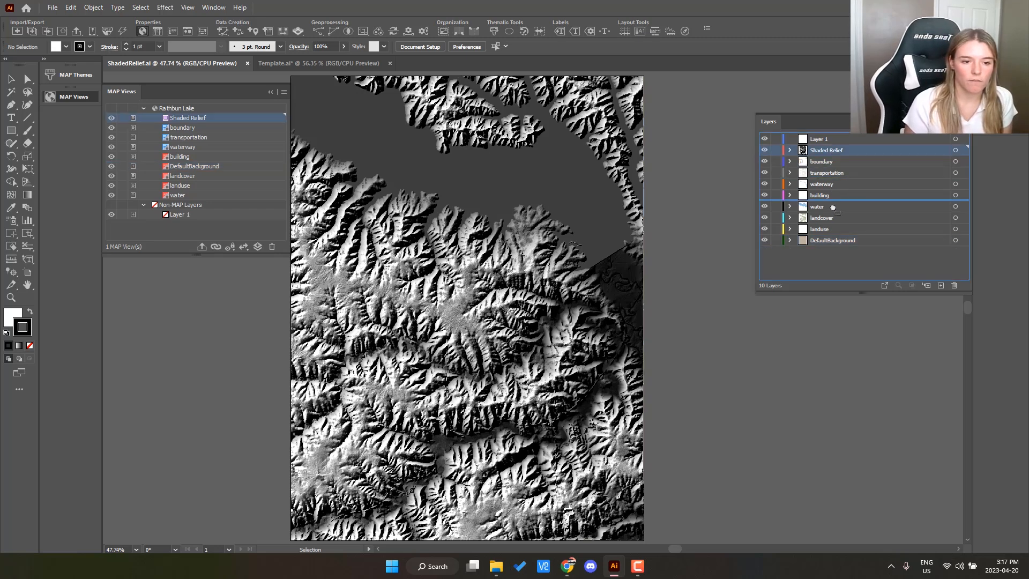